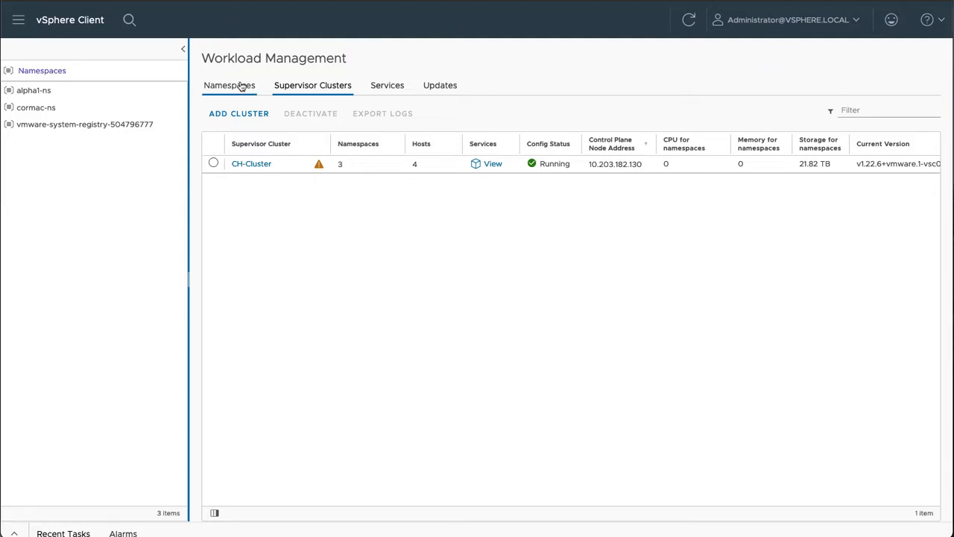
Review the cormac-ns namespace summary from the Namespaces list
click(229, 85)
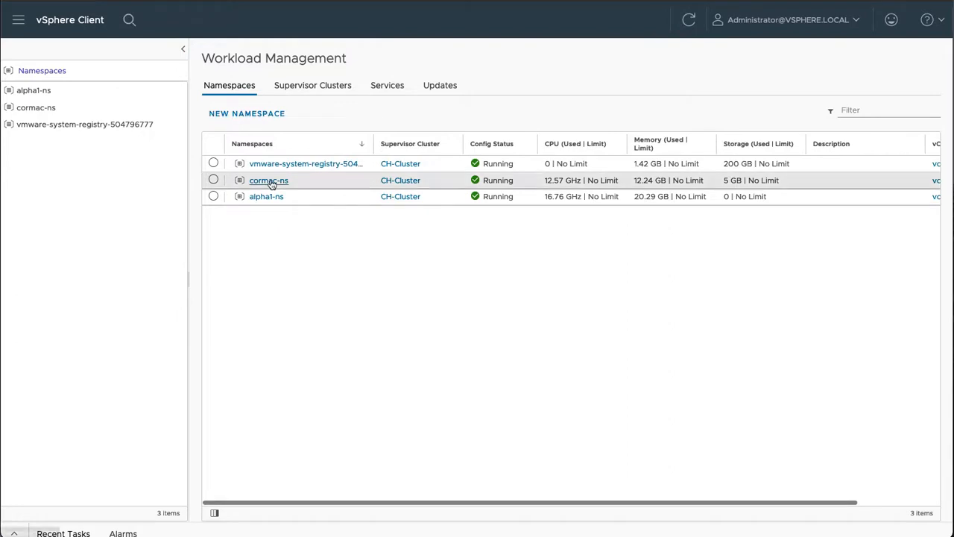
click(269, 179)
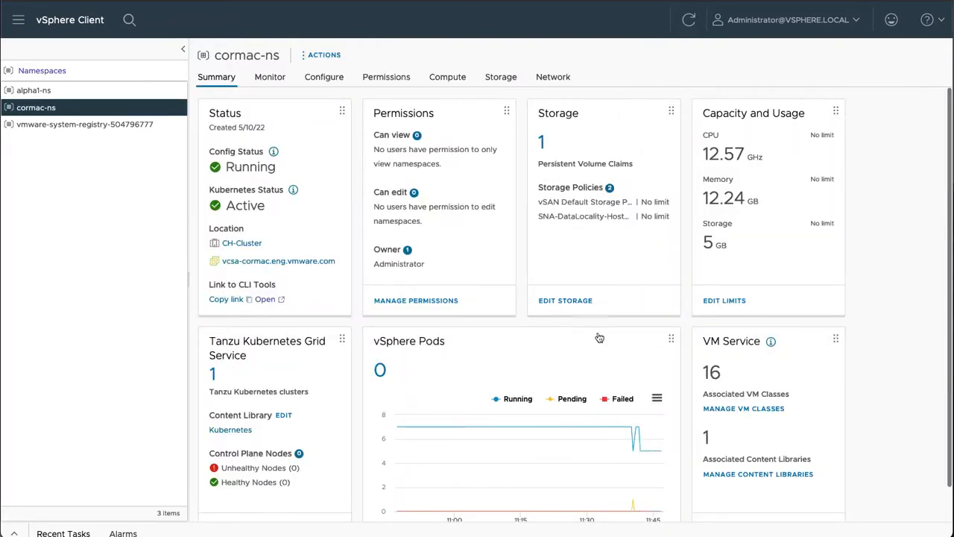
mouse_move(474, 246)
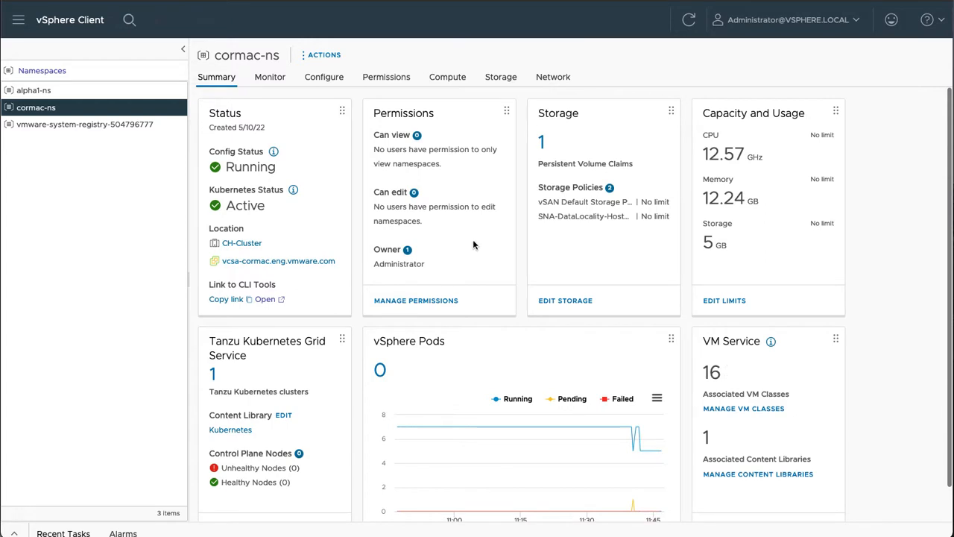
mouse_move(324, 116)
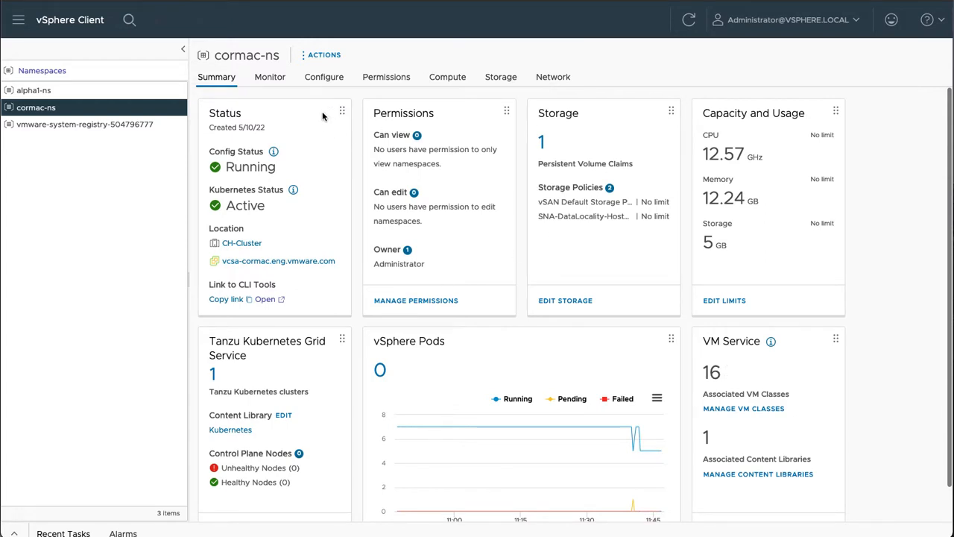
Go Home to Workload Management and list the registered vSphere Services
click(70, 19)
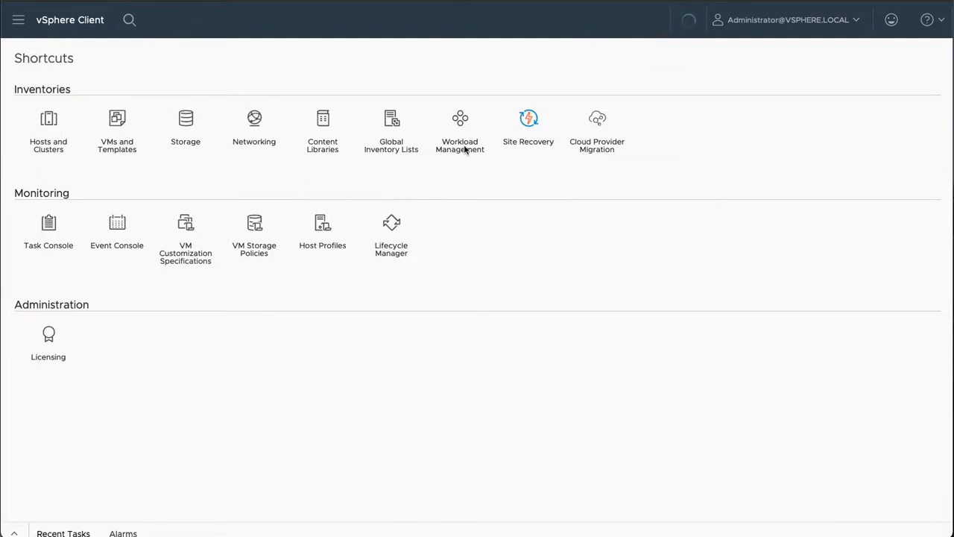
click(459, 126)
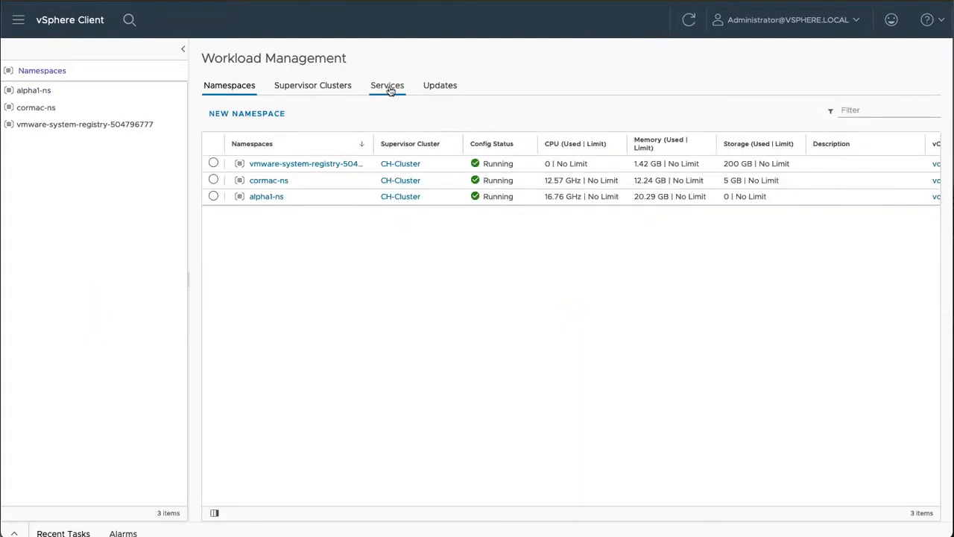
click(387, 85)
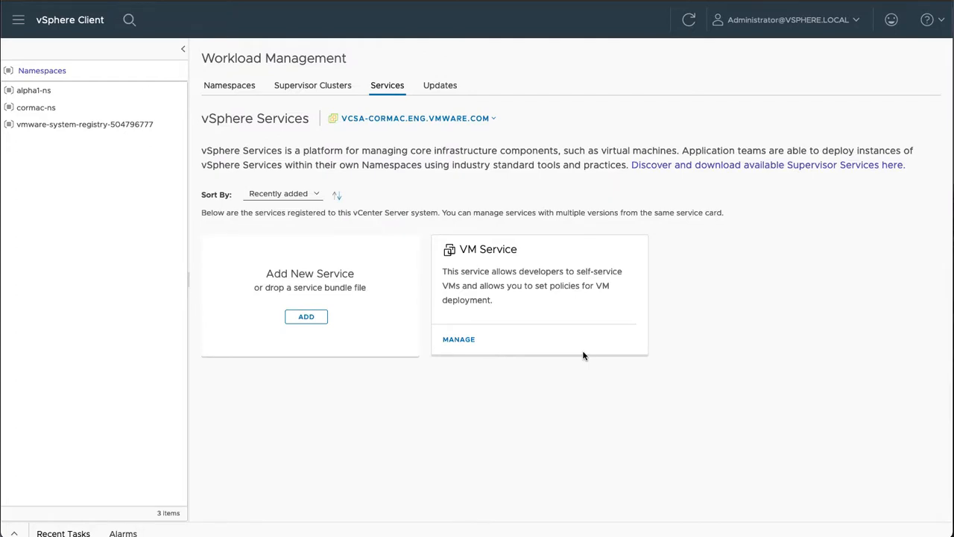
mouse_move(307, 274)
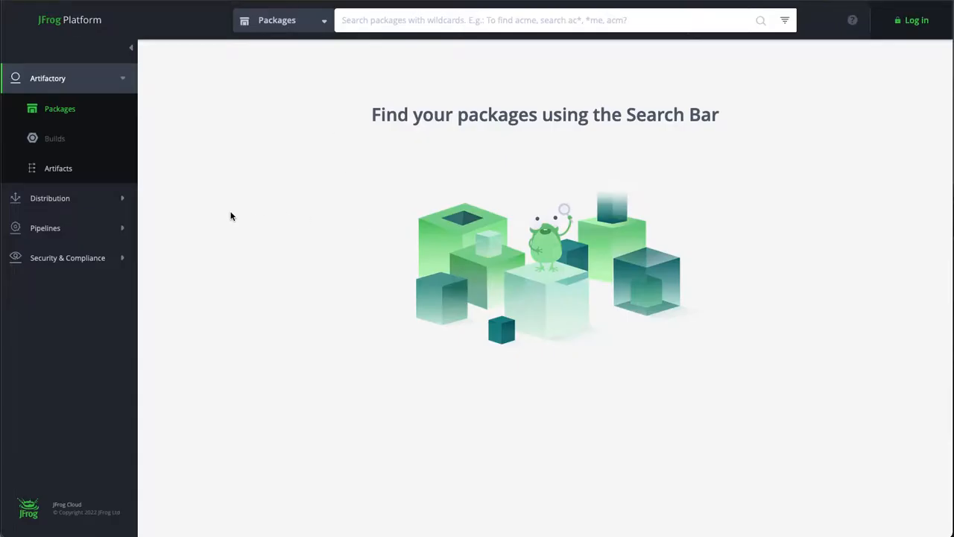
mouse_move(59, 167)
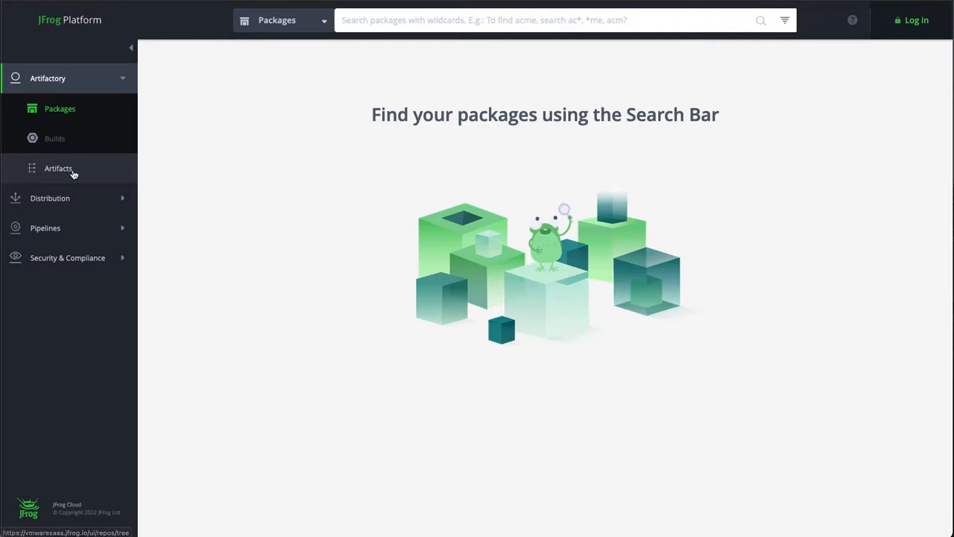
Browse Artifacts and expand the vDPP-Partner-YAML repository
click(58, 167)
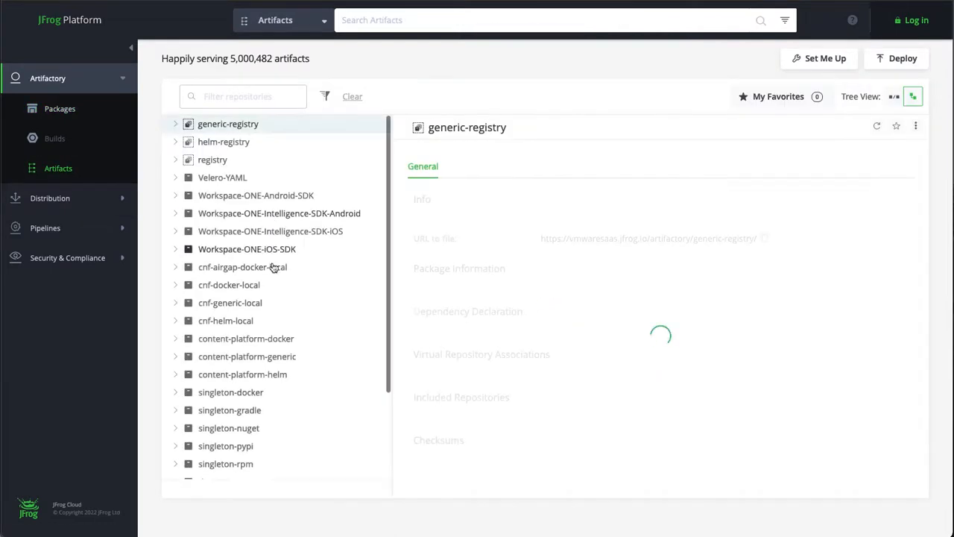
scroll(down, 3)
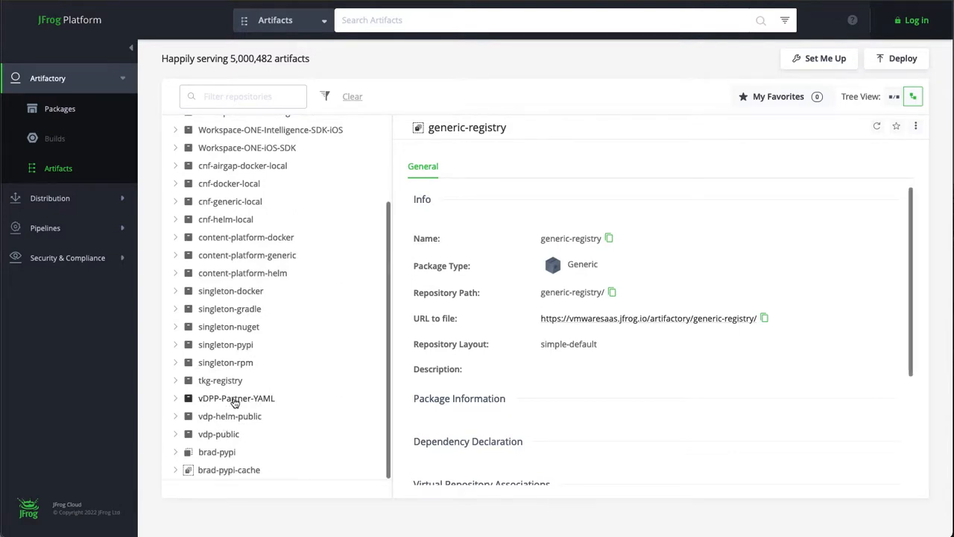
click(235, 396)
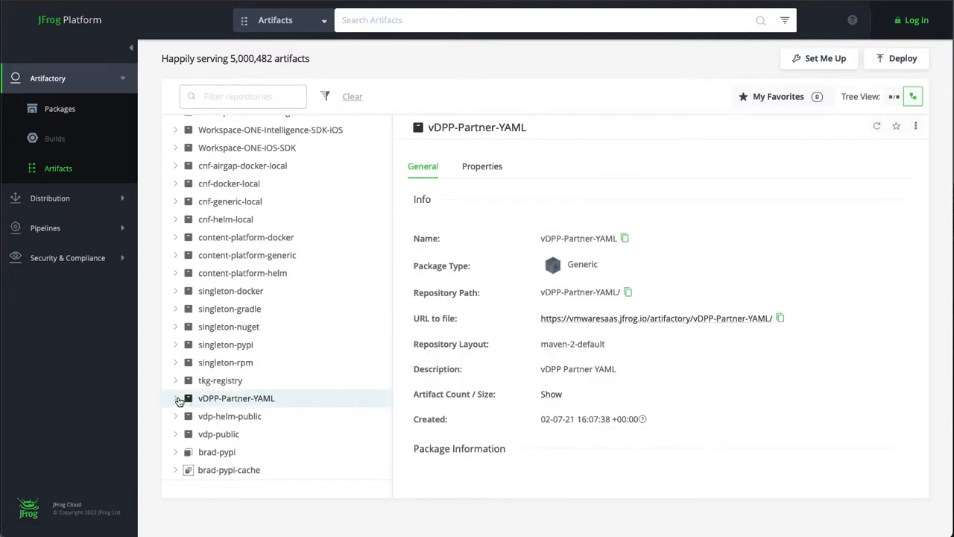
mouse_move(226, 397)
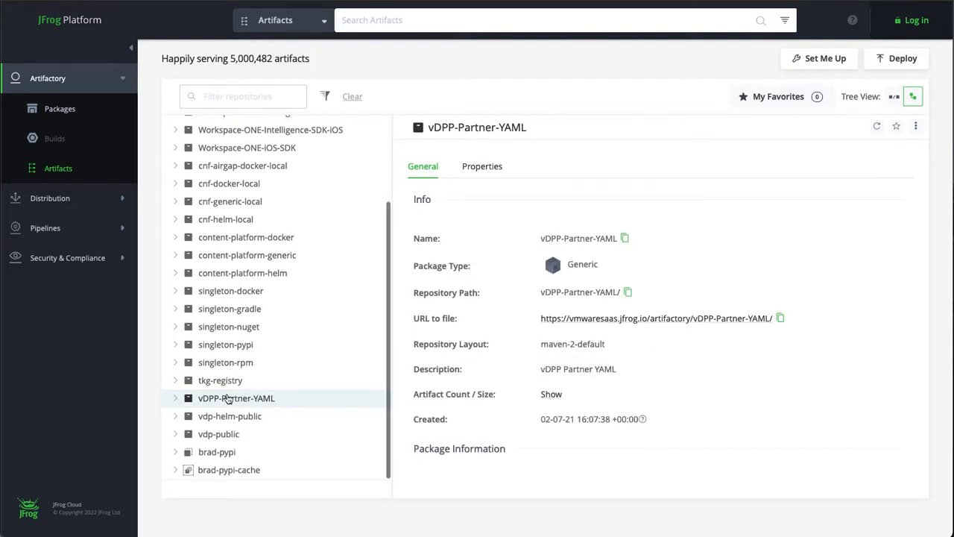
click(176, 396)
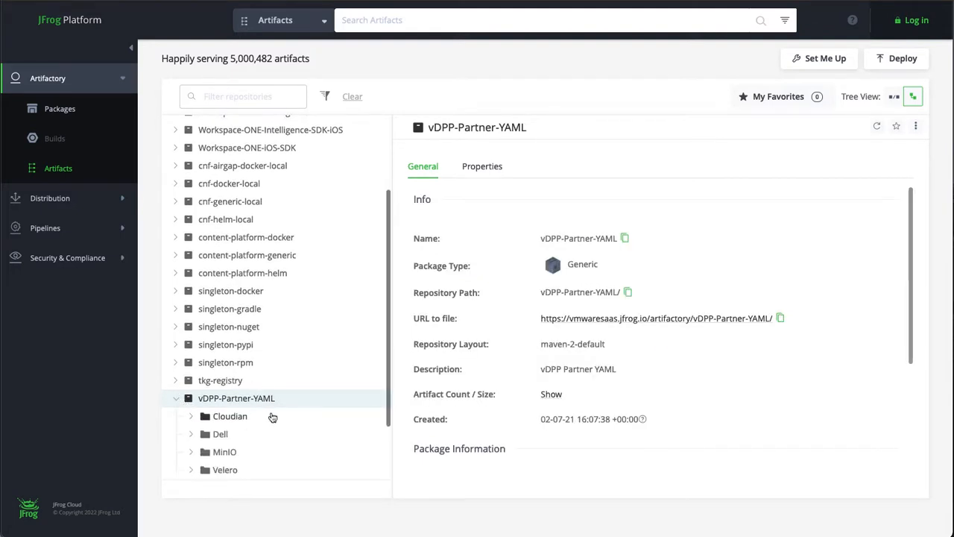
Drill into the MinIO folder and show the SupervisorService directory index
scroll(down, 3)
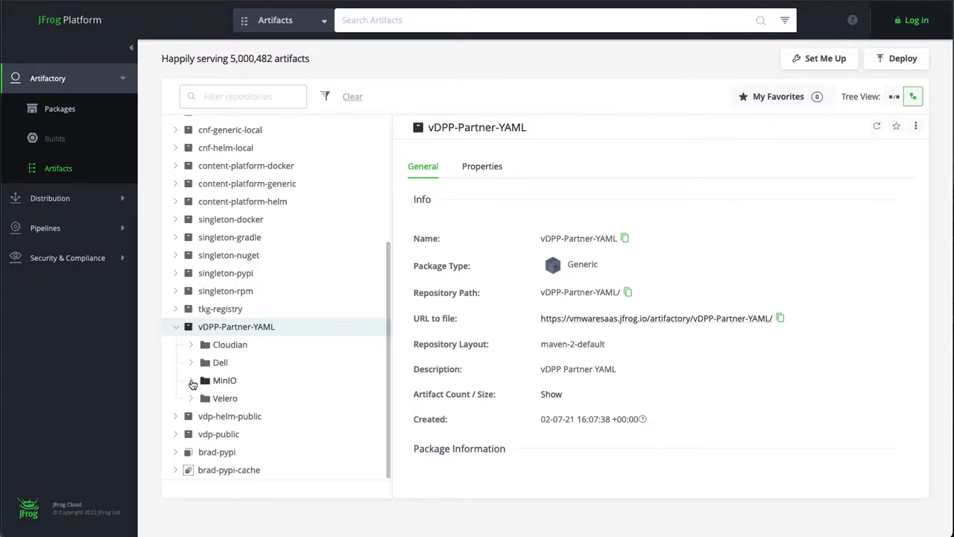
click(191, 380)
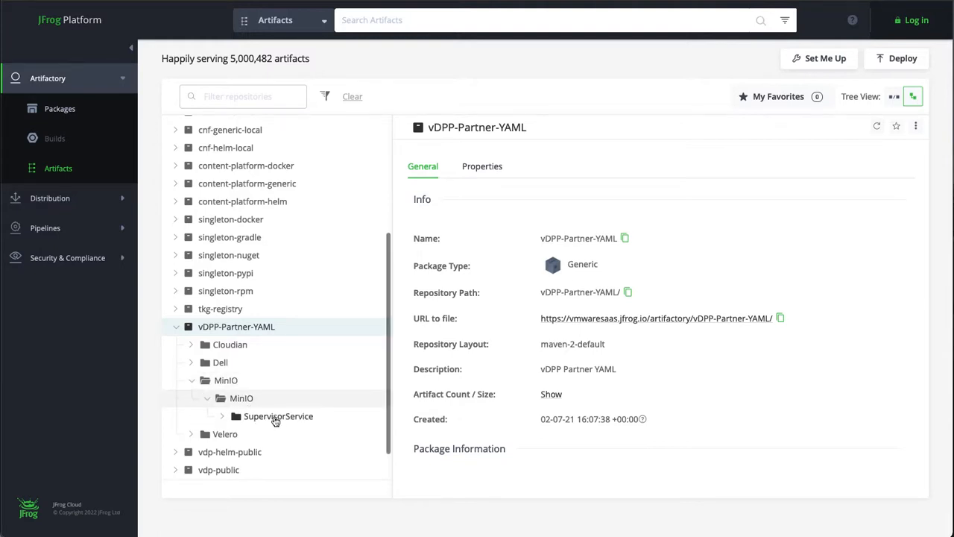
click(277, 416)
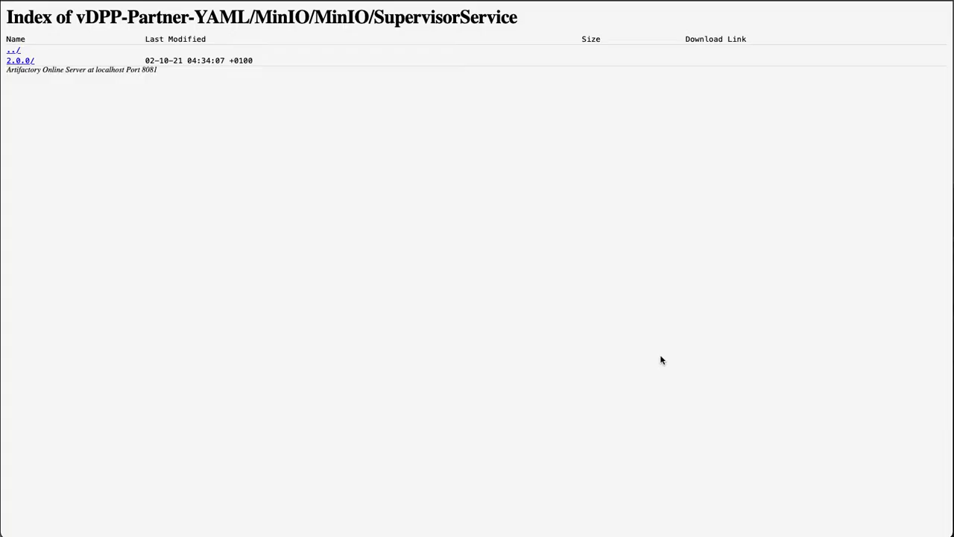
Download minio-supervisorservice-2.0.0.yaml from the 2.0.0 version folder
click(19, 60)
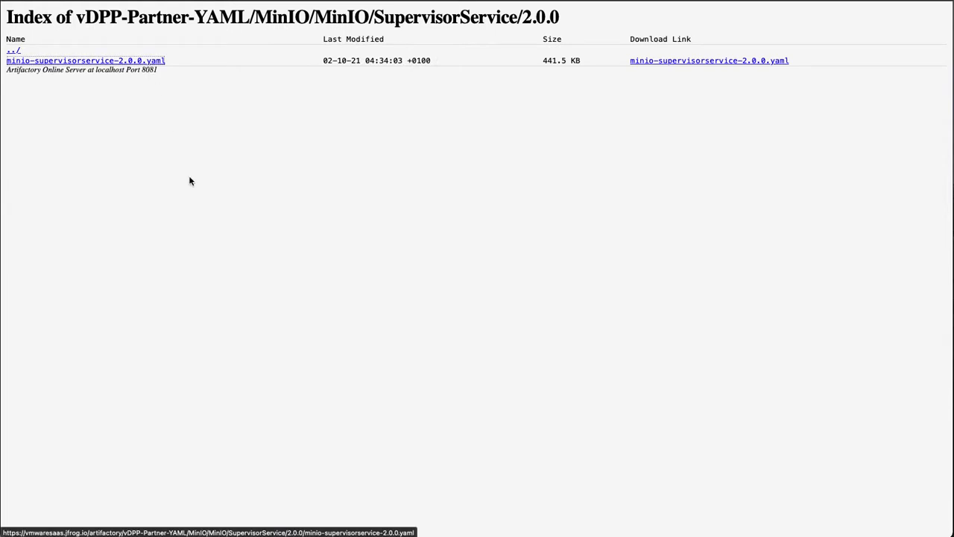
mouse_move(230, 208)
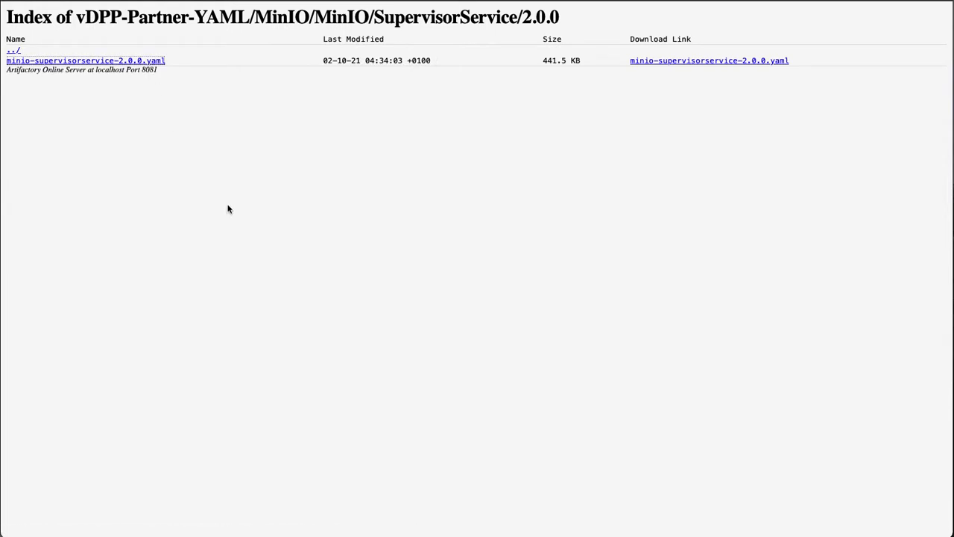
click(710, 60)
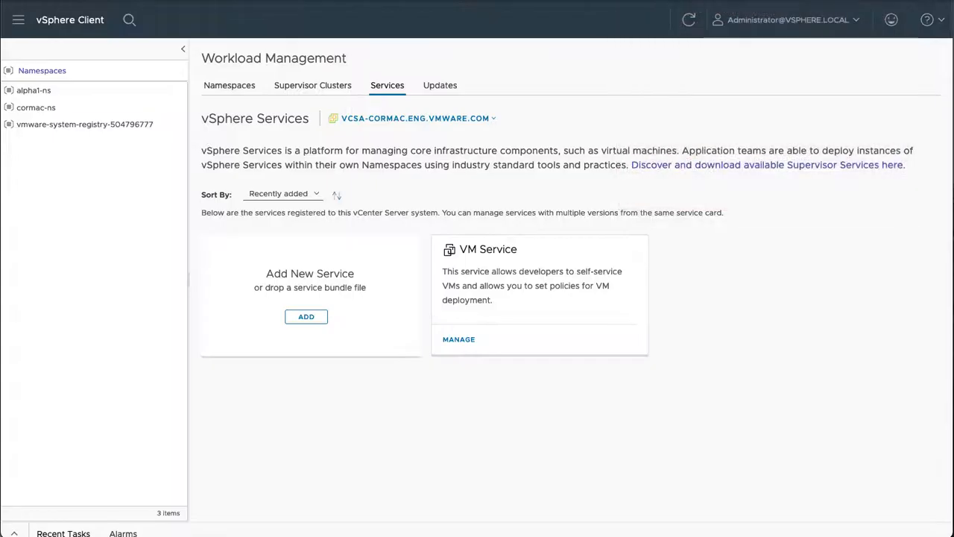
Add a new vSphere service by uploading the minio-supervisorservice-2.0.0.yaml definition
click(306, 316)
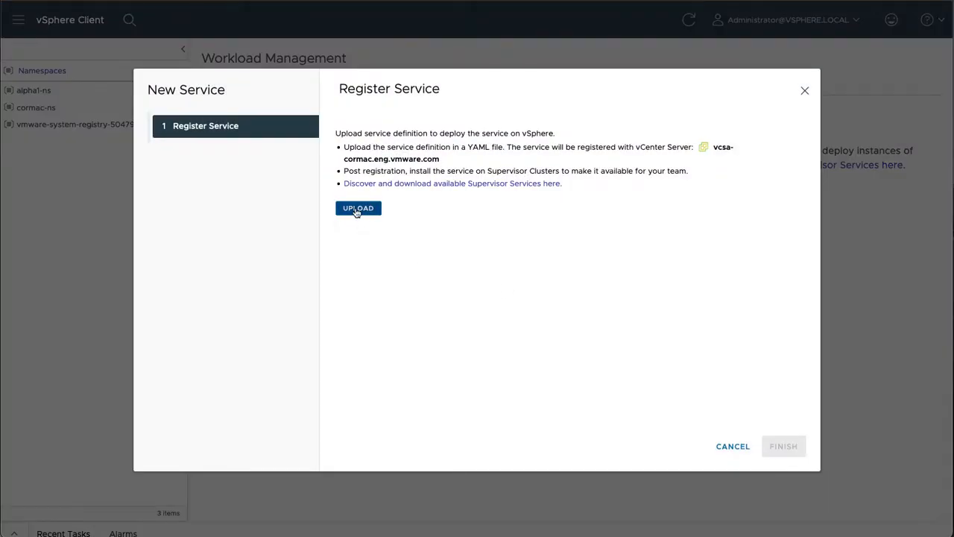
click(358, 209)
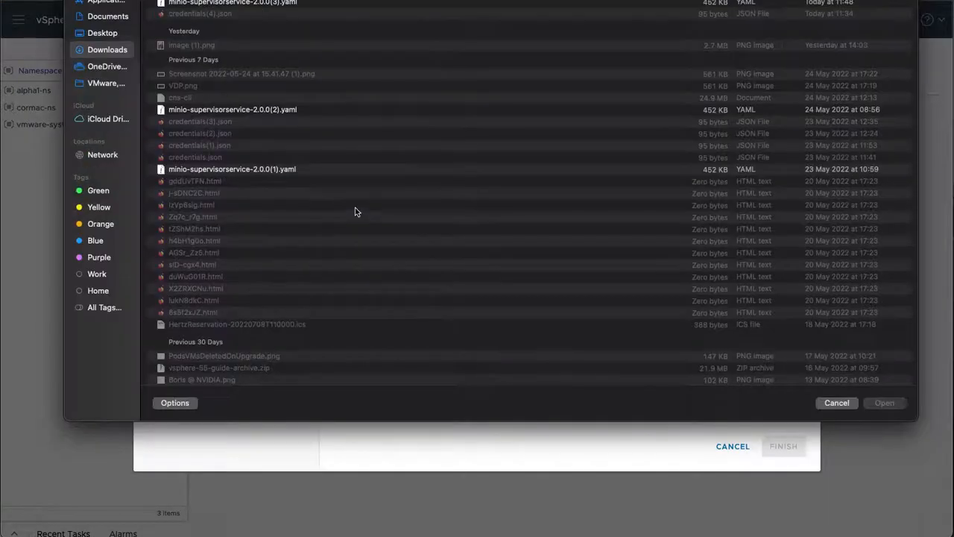
click(232, 33)
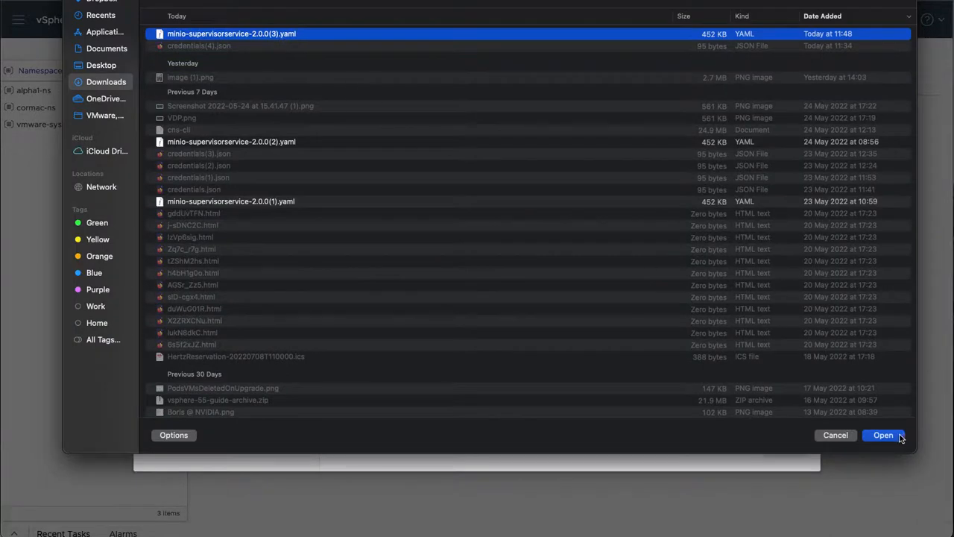
click(882, 436)
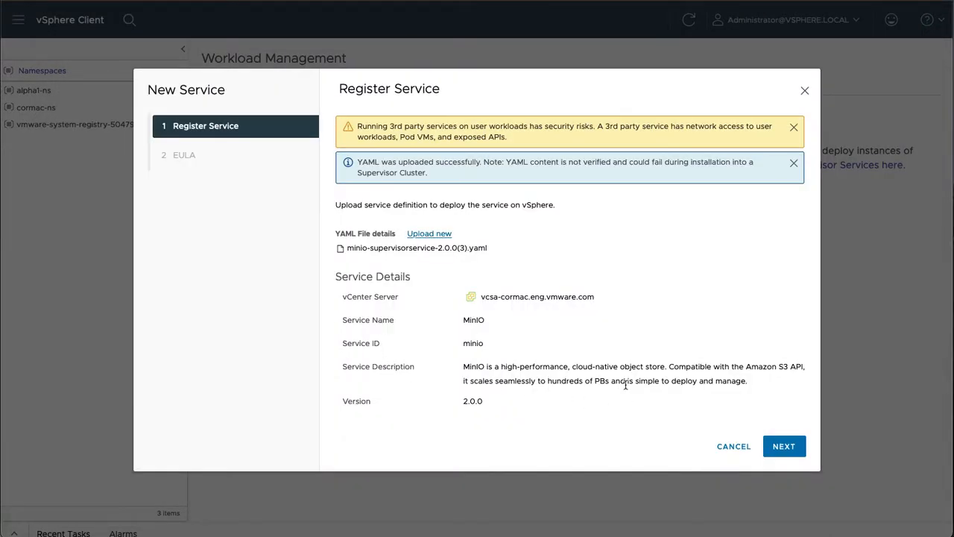
mouse_move(513, 363)
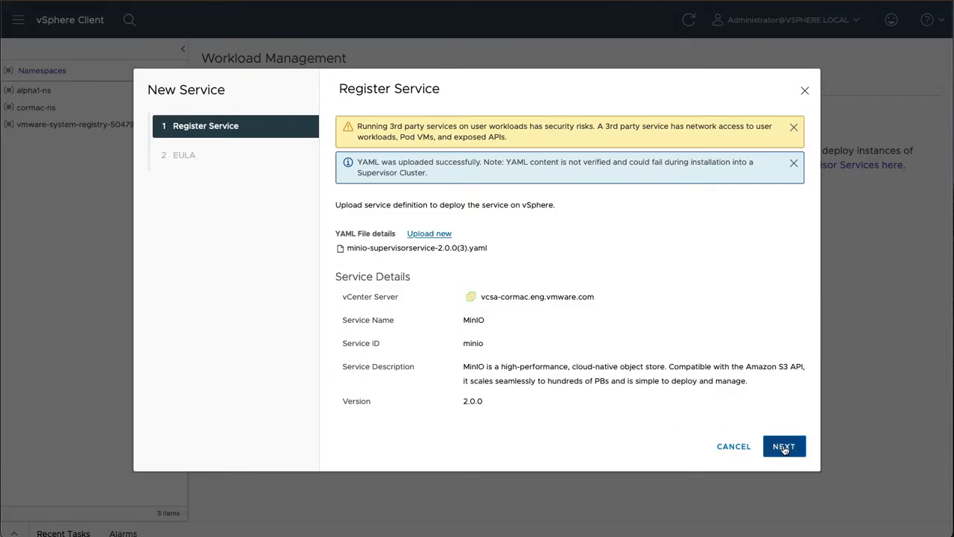
Accept the MinIO licence terms and finish registering the service
click(784, 445)
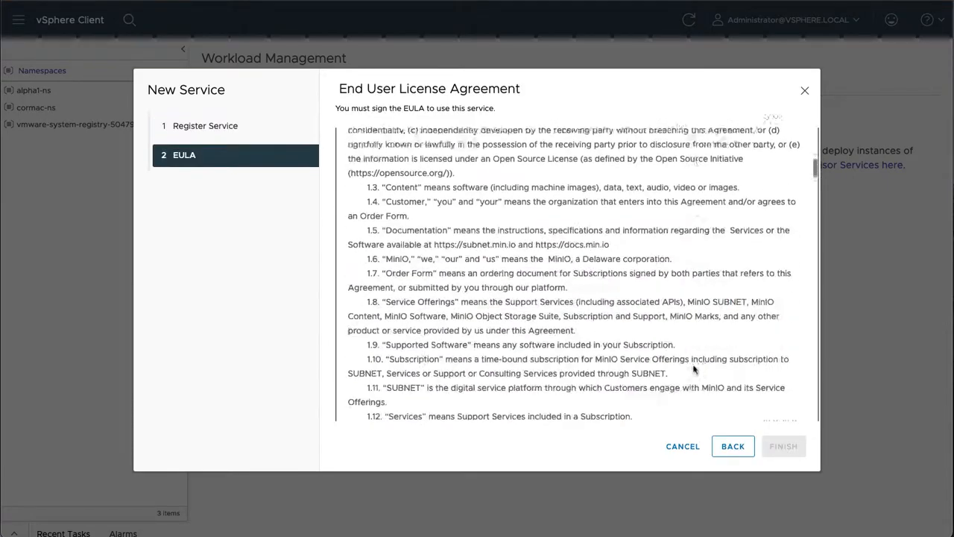
scroll(down, 3)
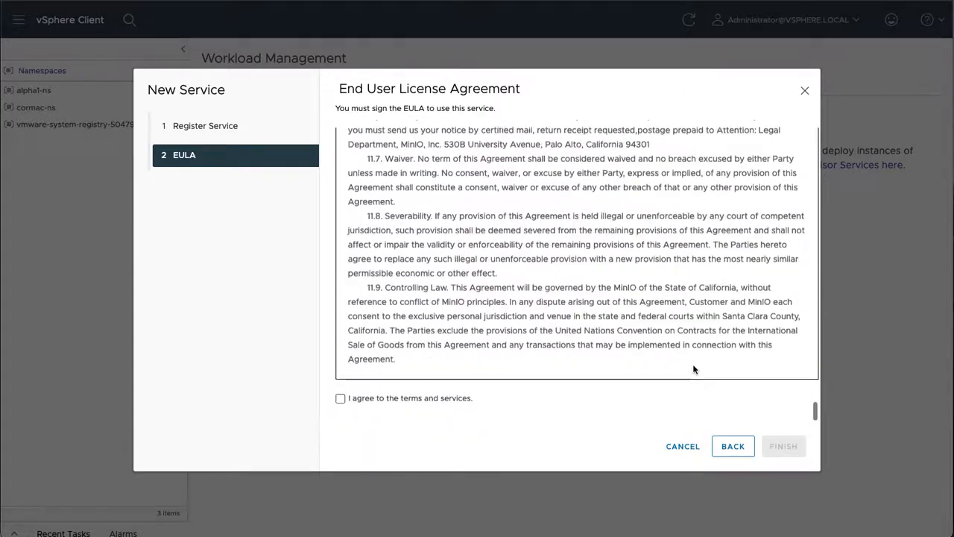
click(340, 410)
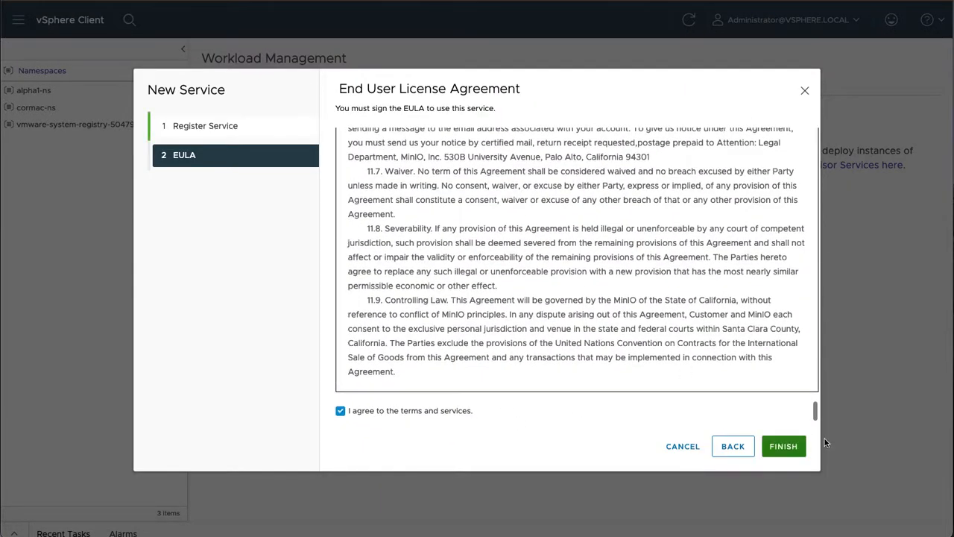
click(783, 445)
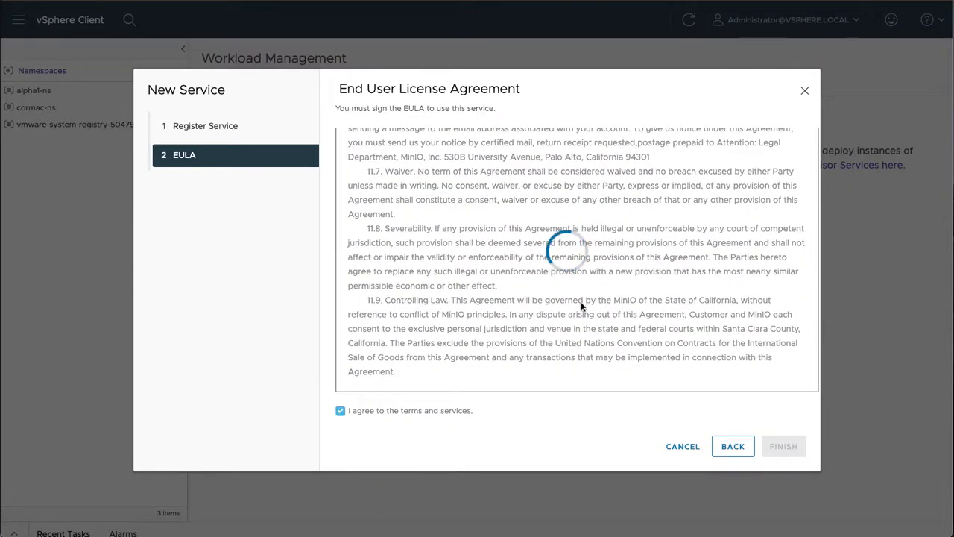
Let registration complete so MinIO appears as an Active service card
click(783, 446)
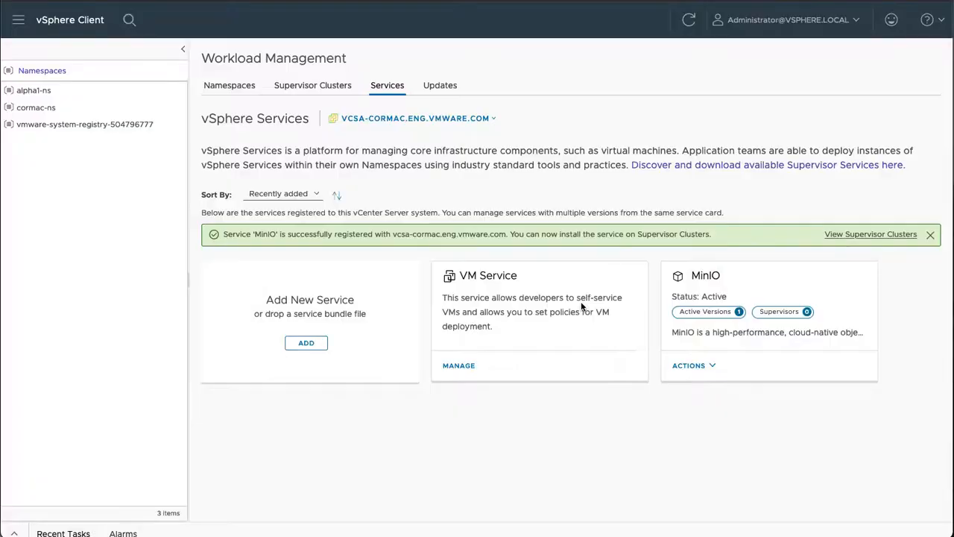
mouse_move(701, 298)
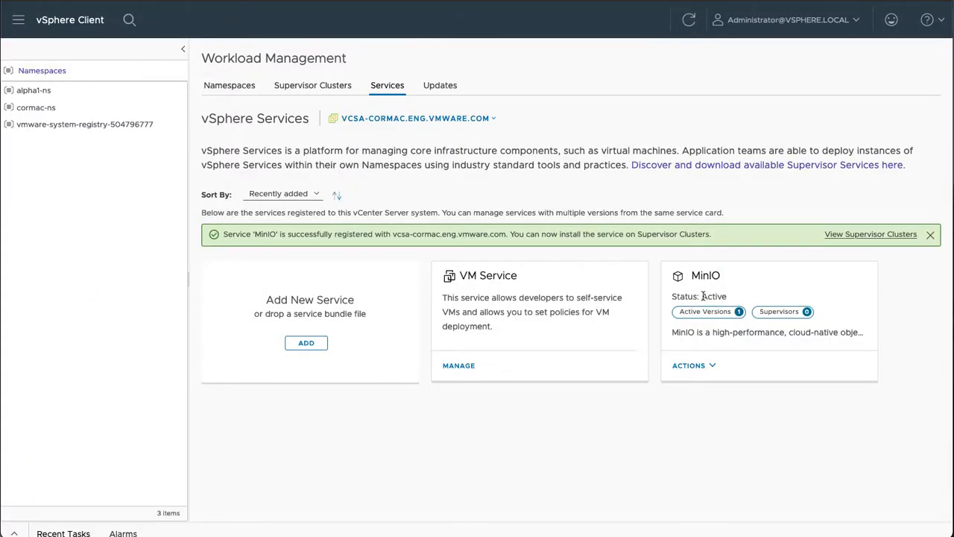
mouse_move(748, 362)
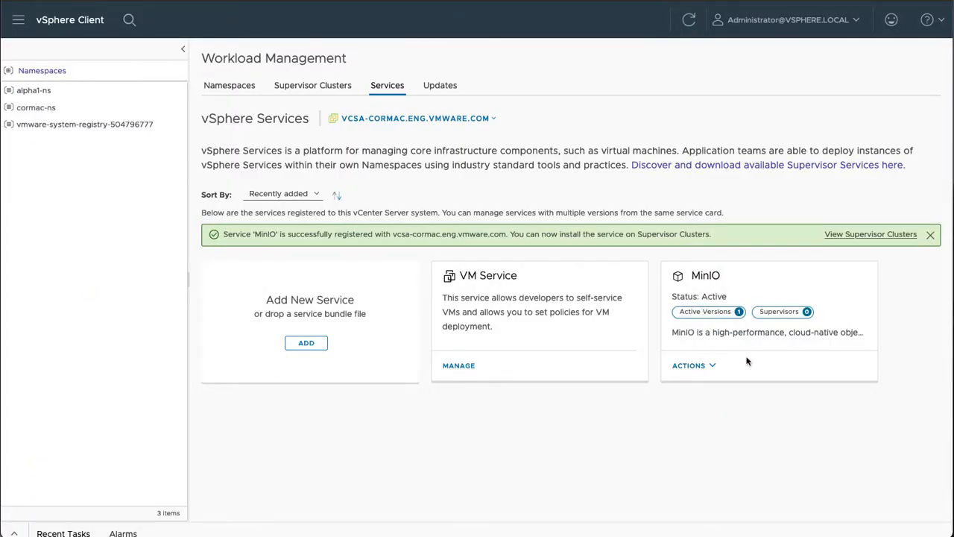
mouse_move(616, 331)
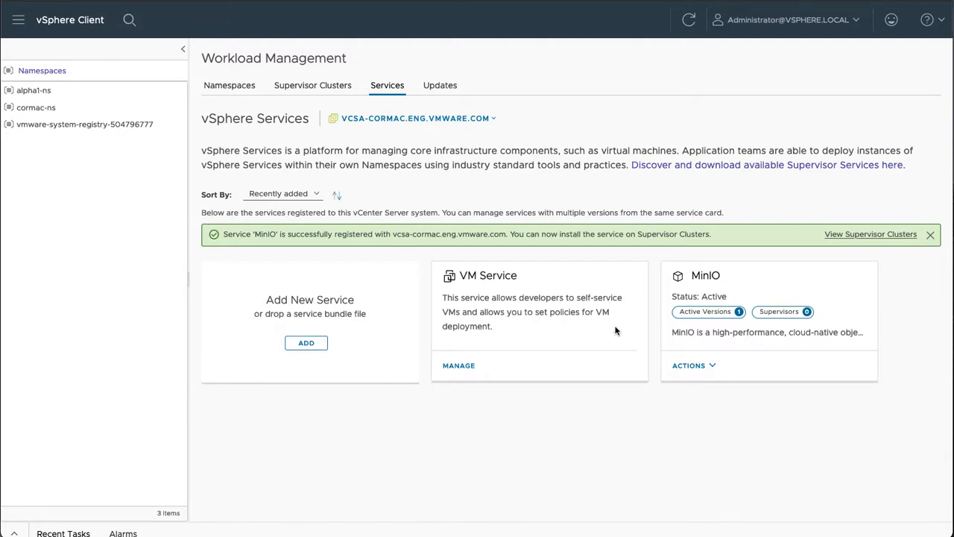
mouse_move(403, 144)
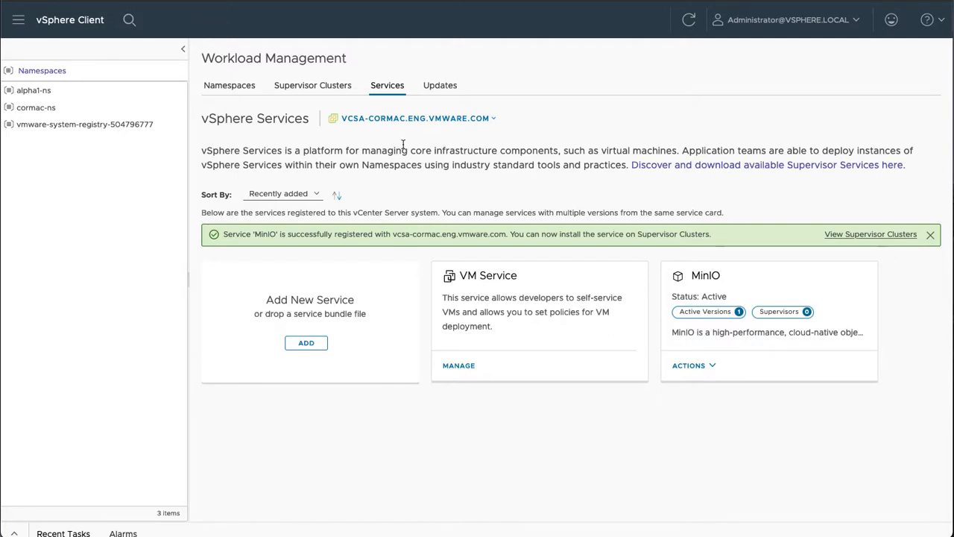
mouse_move(634, 295)
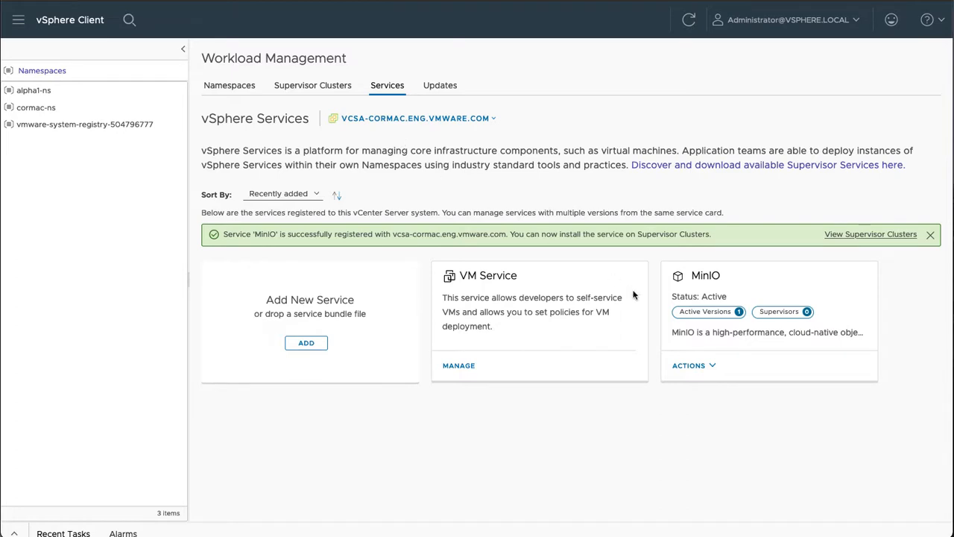
Select MinIO from CH-Cluster's available vSphere Services for installation
click(692, 365)
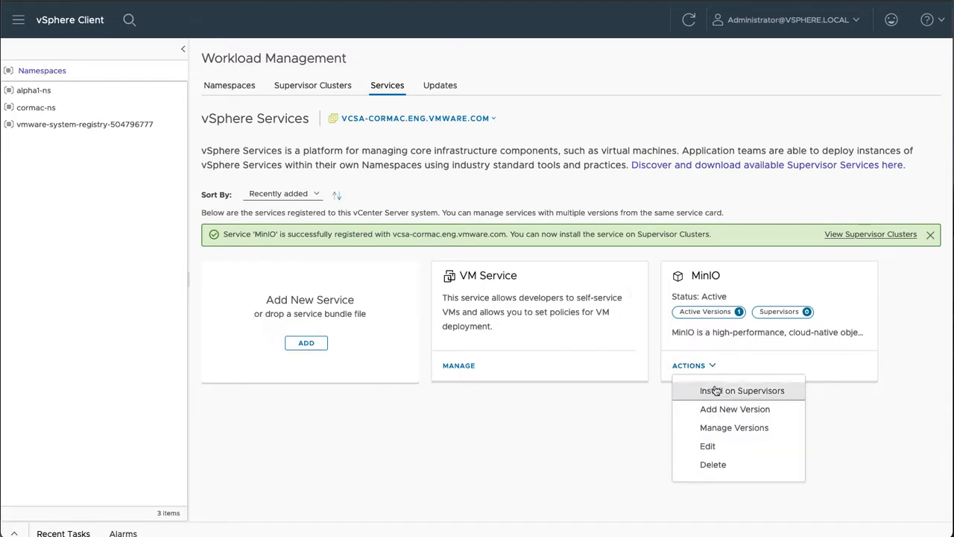
mouse_move(274, 116)
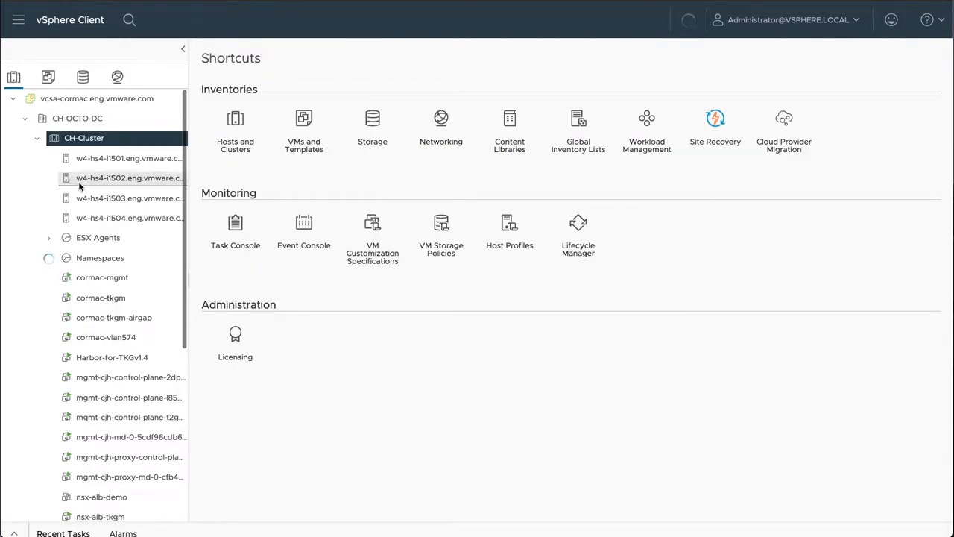
click(83, 137)
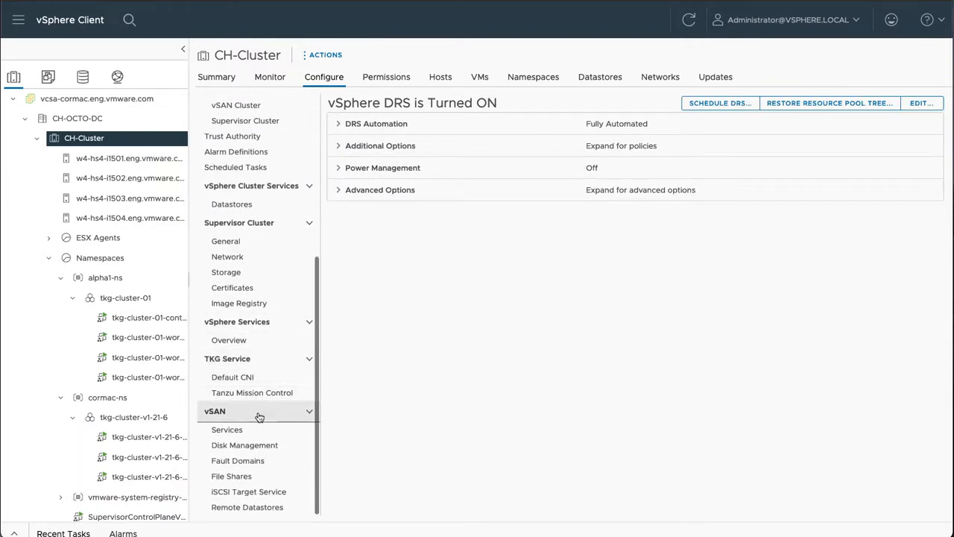
click(229, 340)
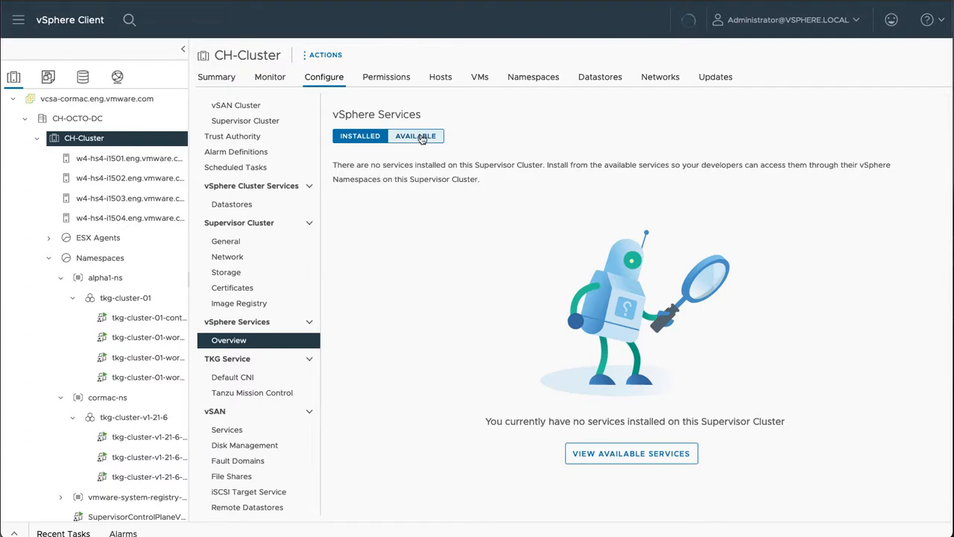
click(415, 136)
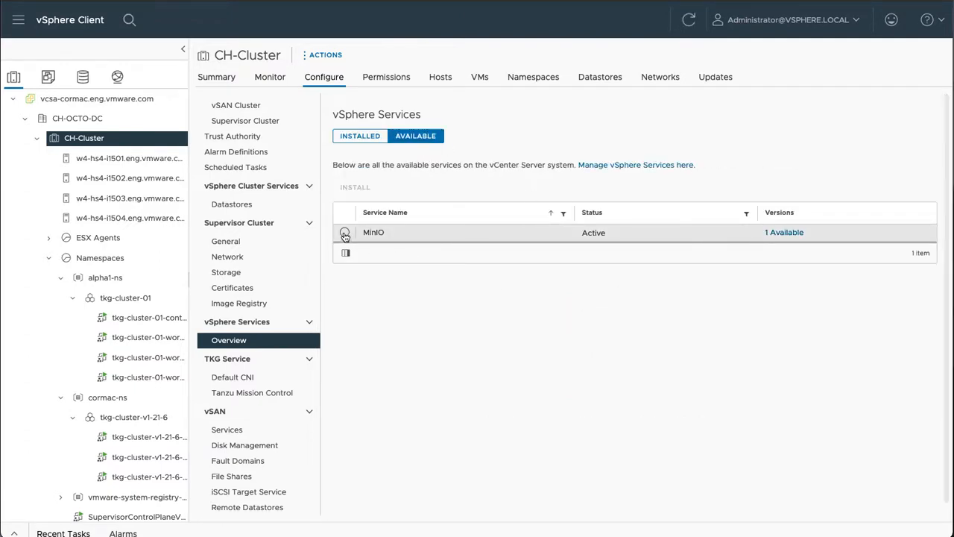
click(345, 232)
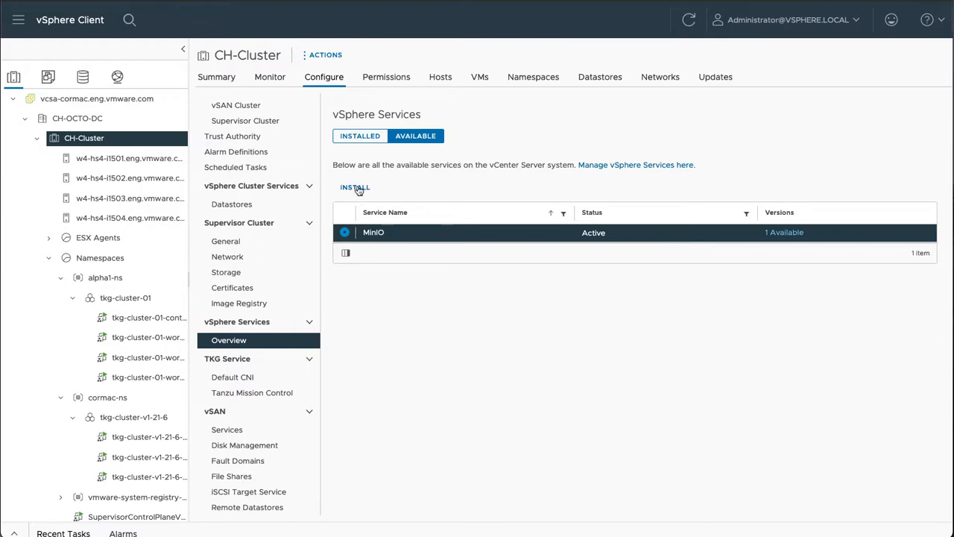
Start the MinIO 2.0.0 install with registryName index.docker.io and registry credentials
click(354, 188)
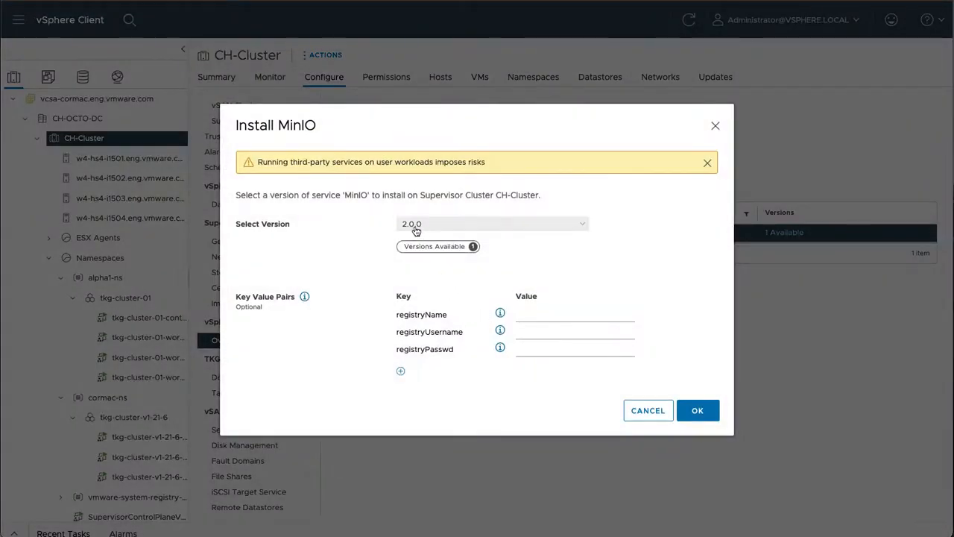
mouse_move(435, 278)
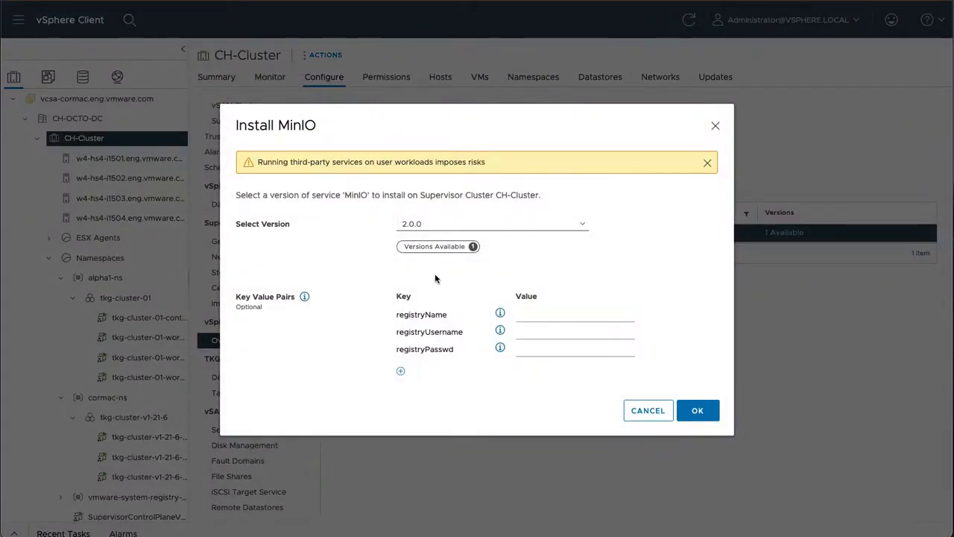
mouse_move(301, 308)
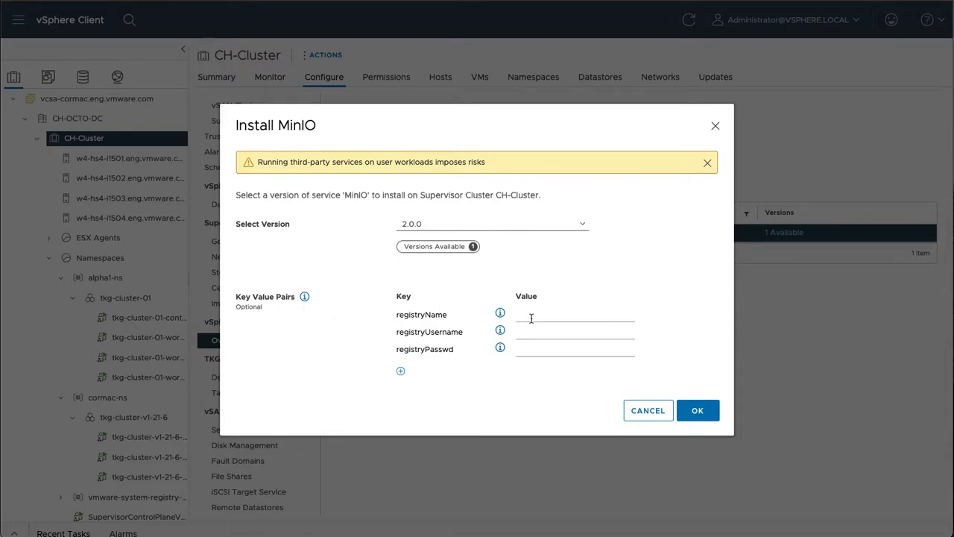
click(575, 319)
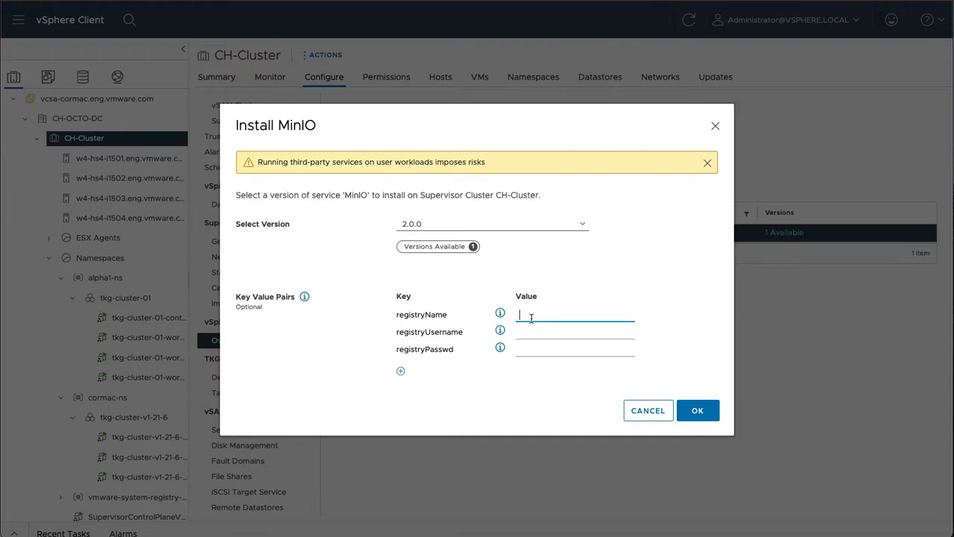
text(index.)
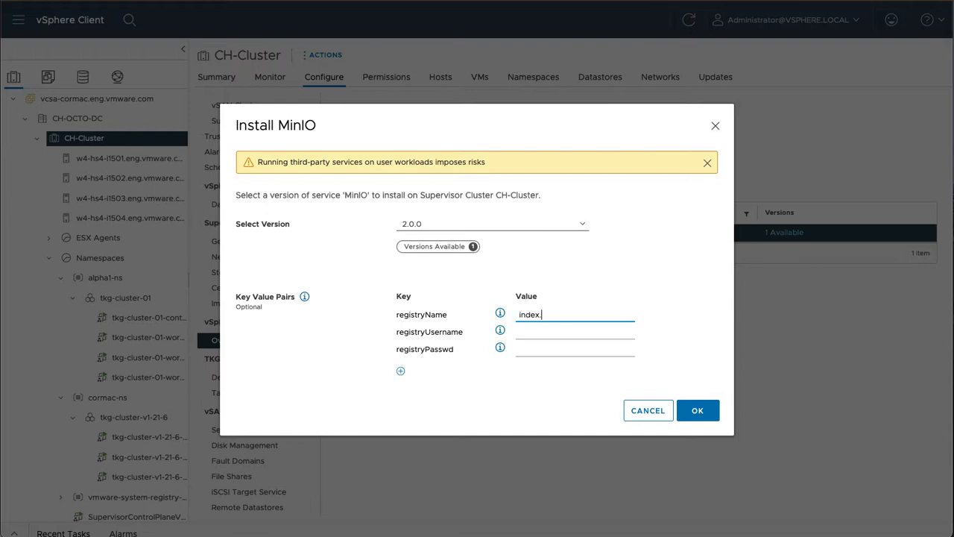
text(docker.io)
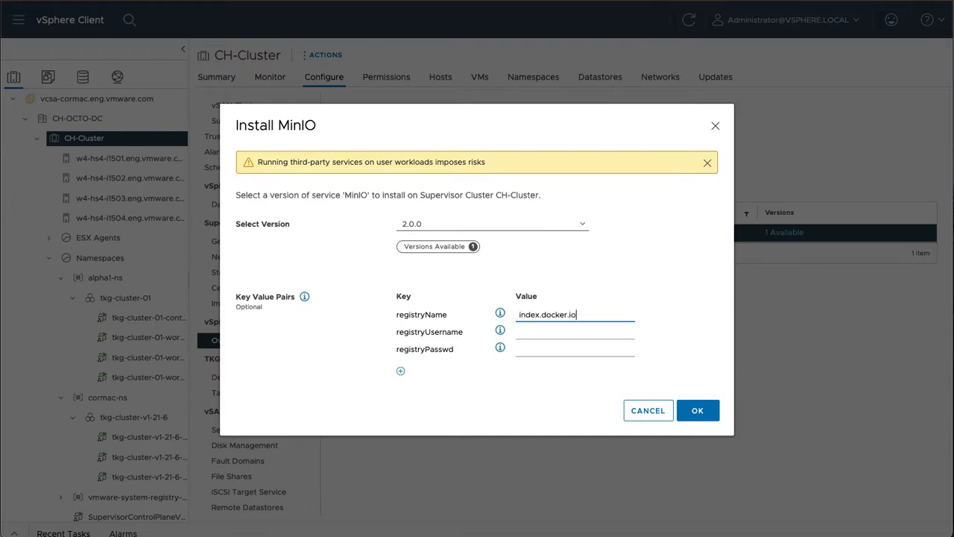
text(cormachogan)
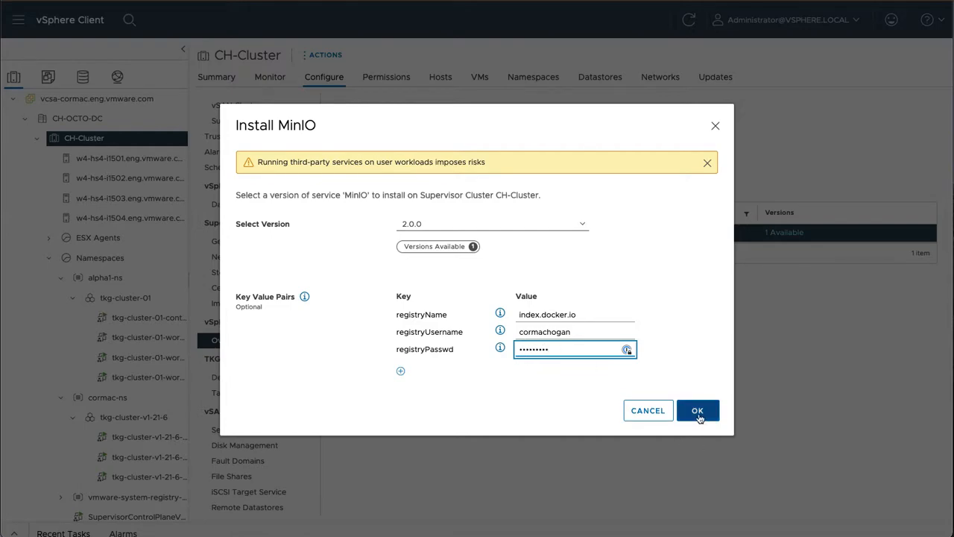
Confirm the MinIO installation and expand the new svc-minio-domain namespace in the inventory
click(698, 411)
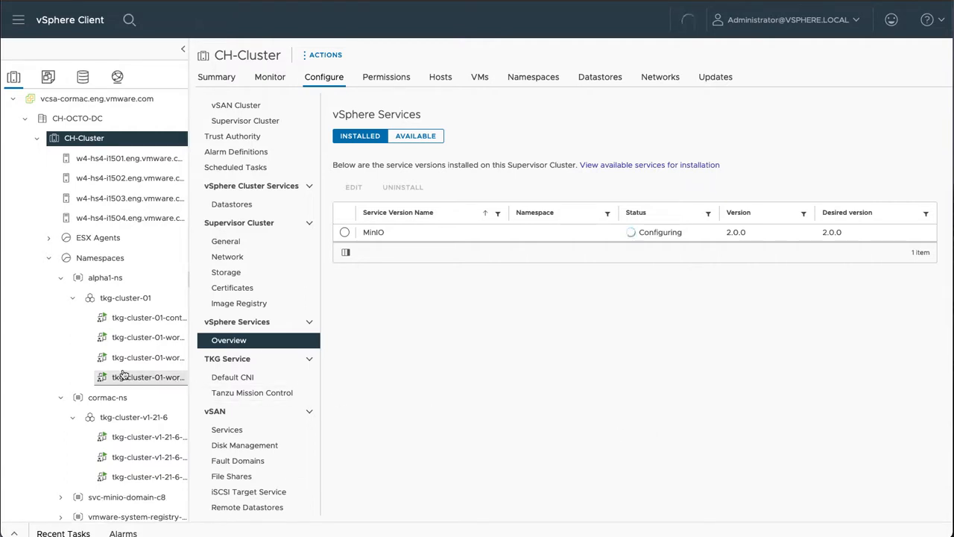
scroll(down, 3)
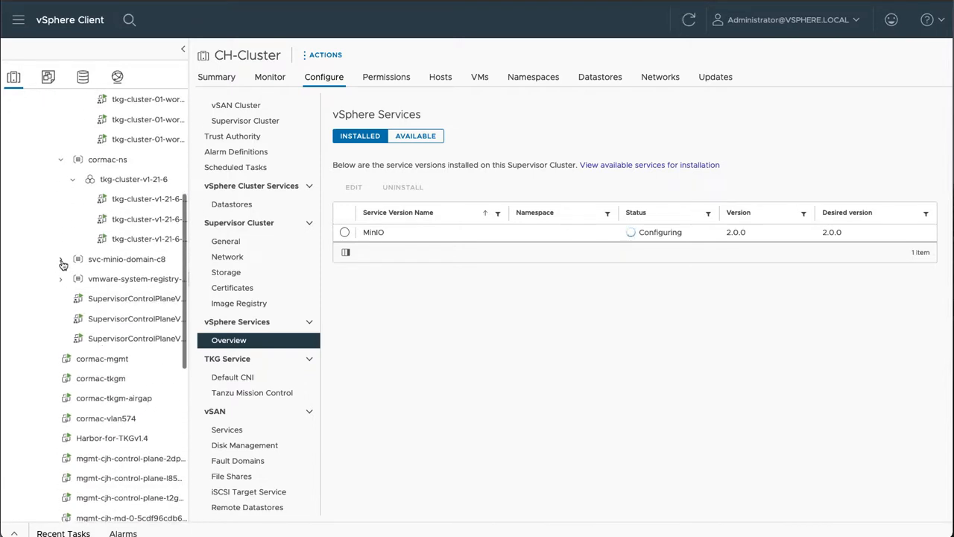
click(62, 259)
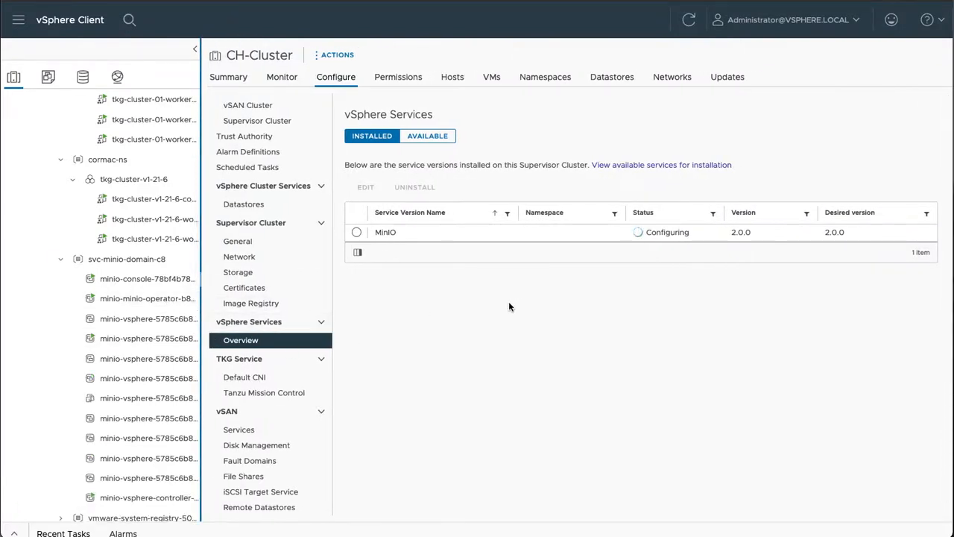
mouse_move(604, 324)
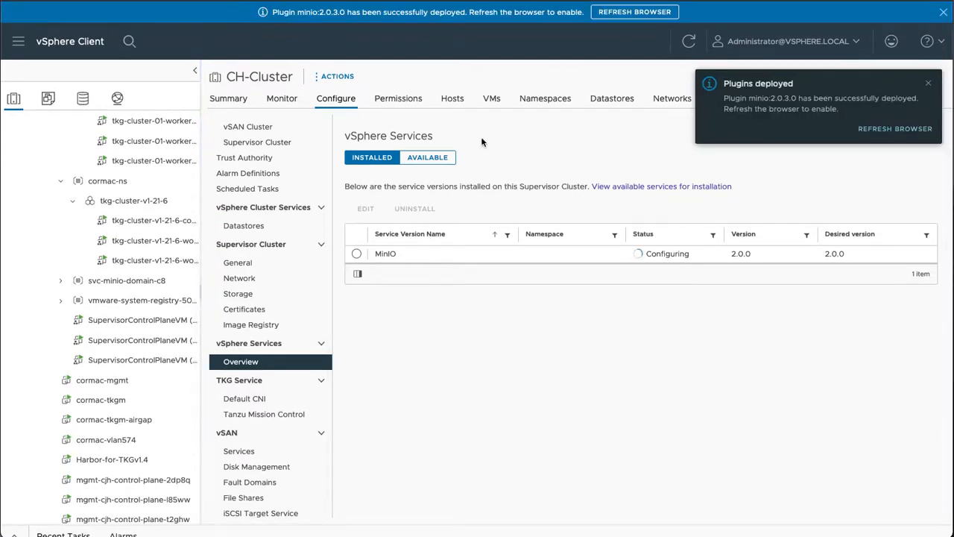
mouse_move(802, 128)
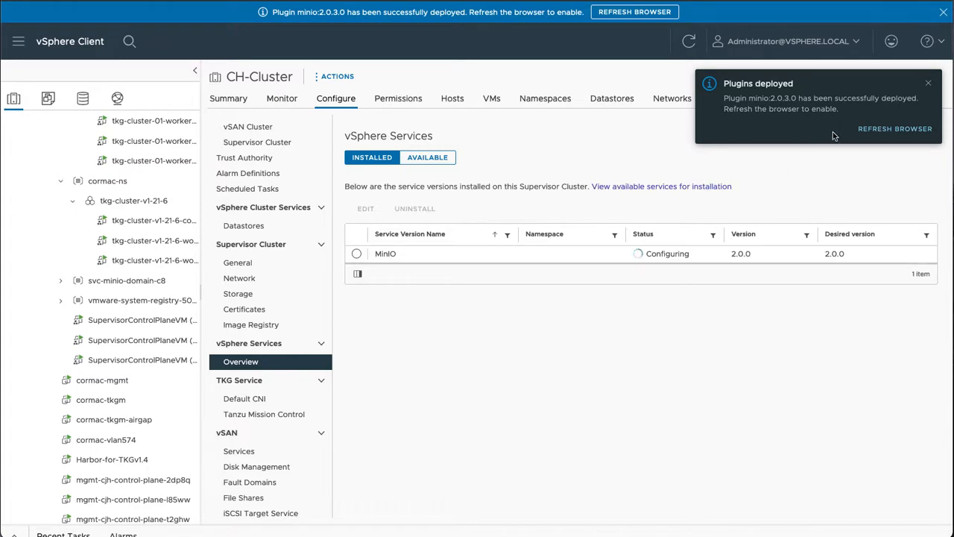
mouse_move(865, 128)
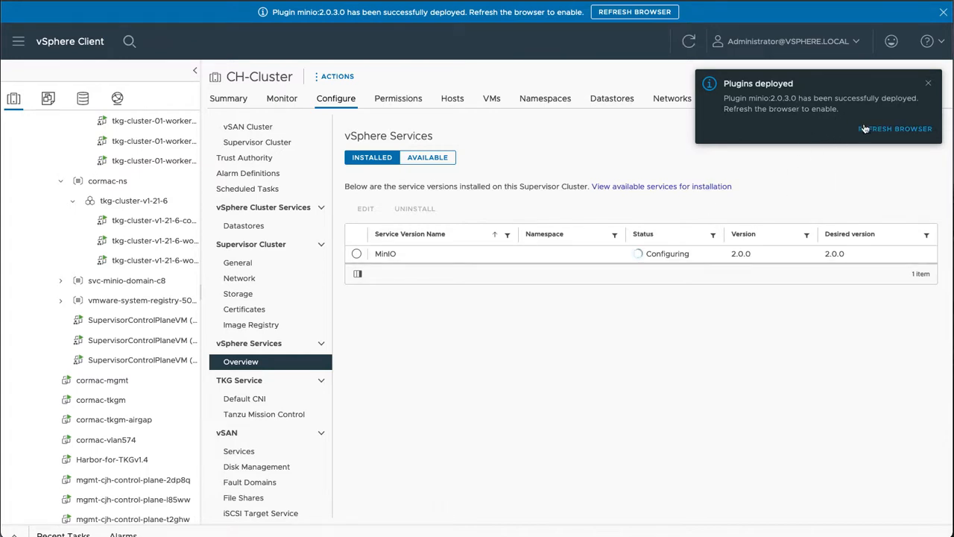
mouse_move(871, 131)
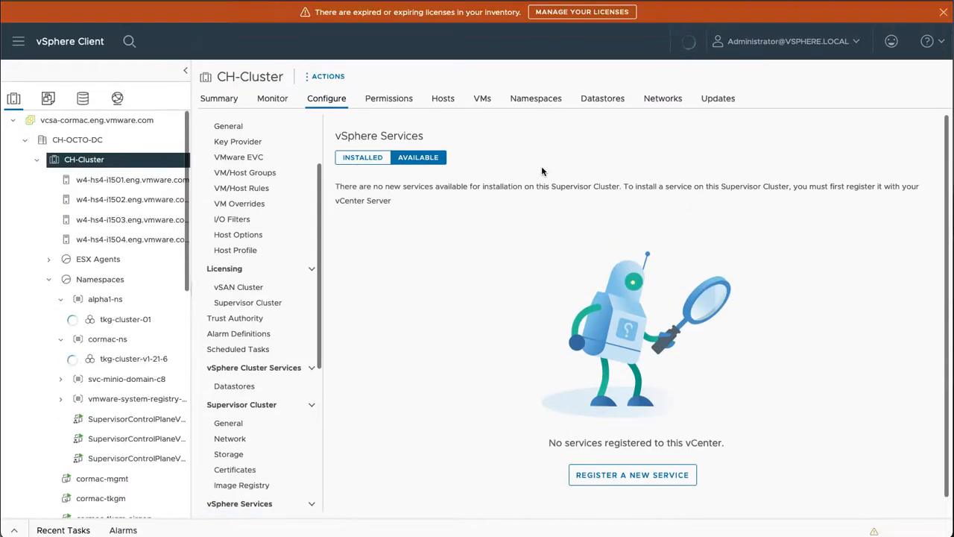
Confirm MinIO shows Configured under Installed services and view its General about/licence page
click(362, 158)
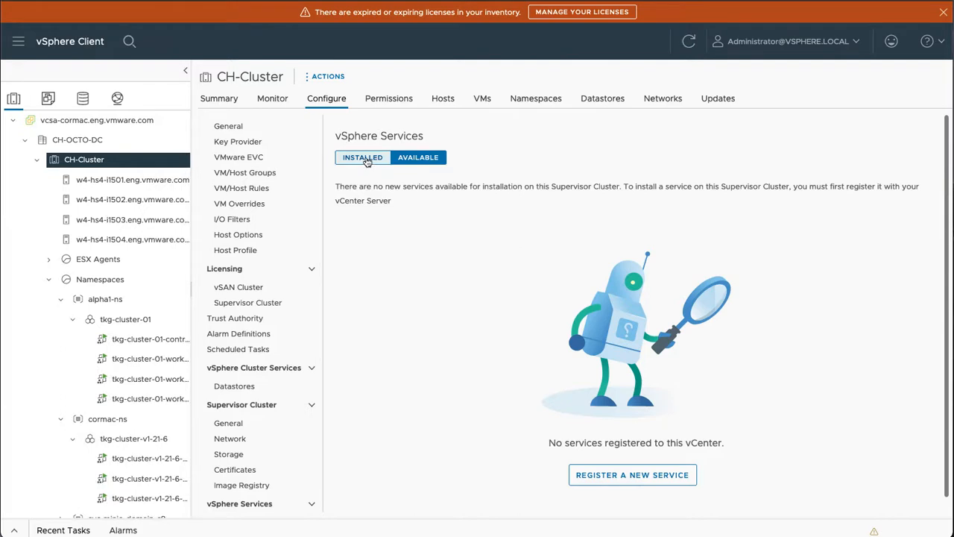
click(362, 158)
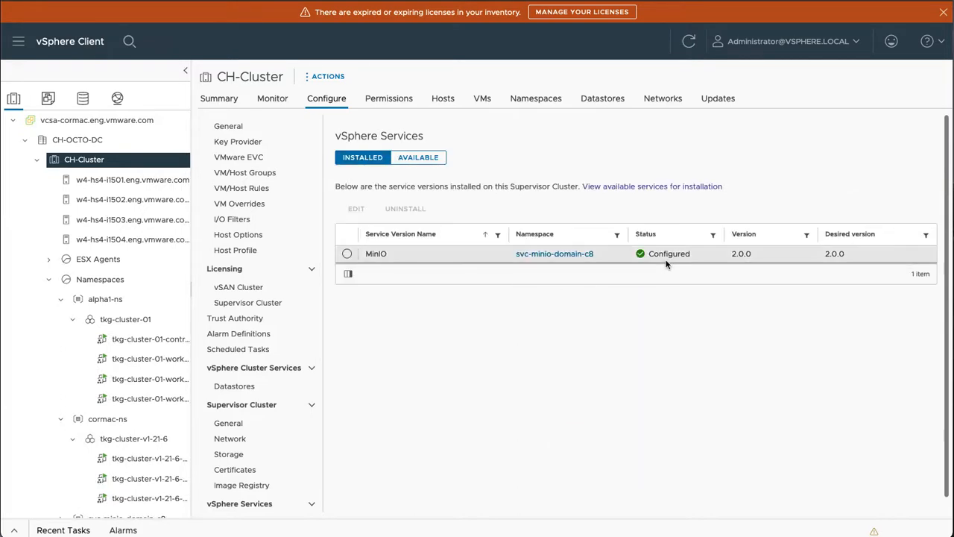
mouse_move(239, 286)
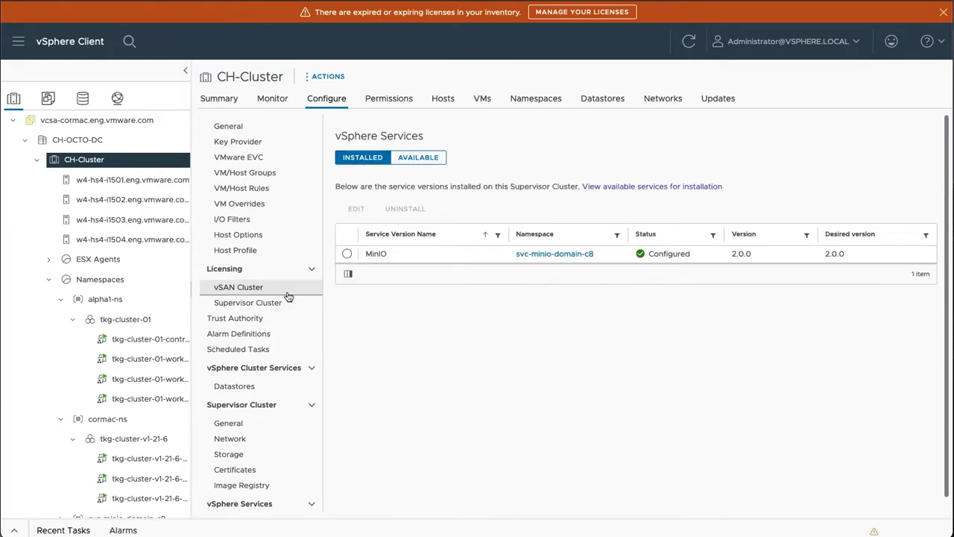
scroll(down, 3)
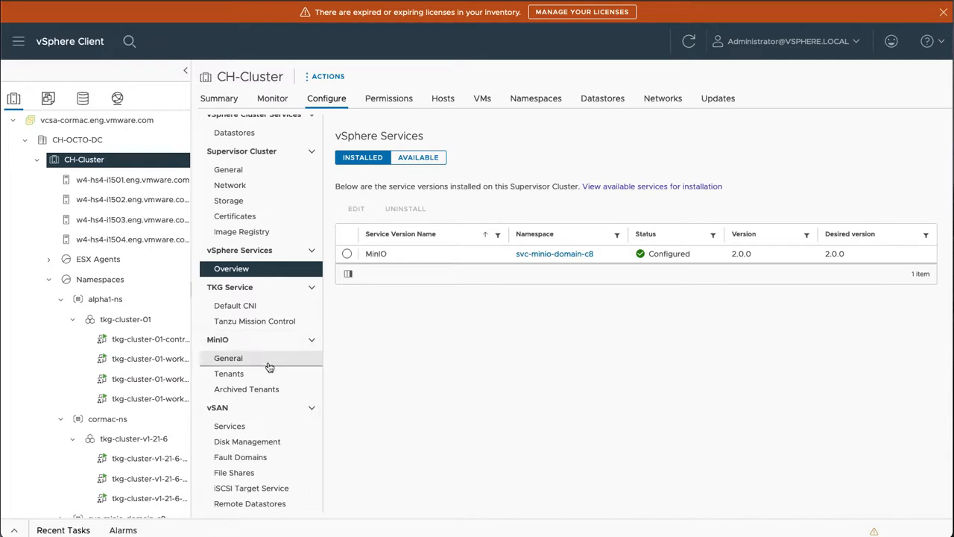
click(228, 358)
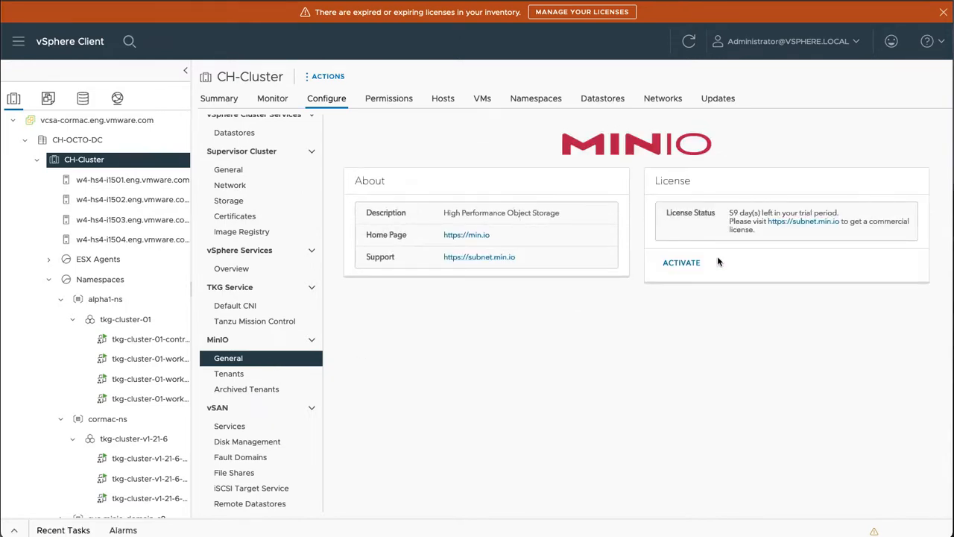
mouse_move(396, 404)
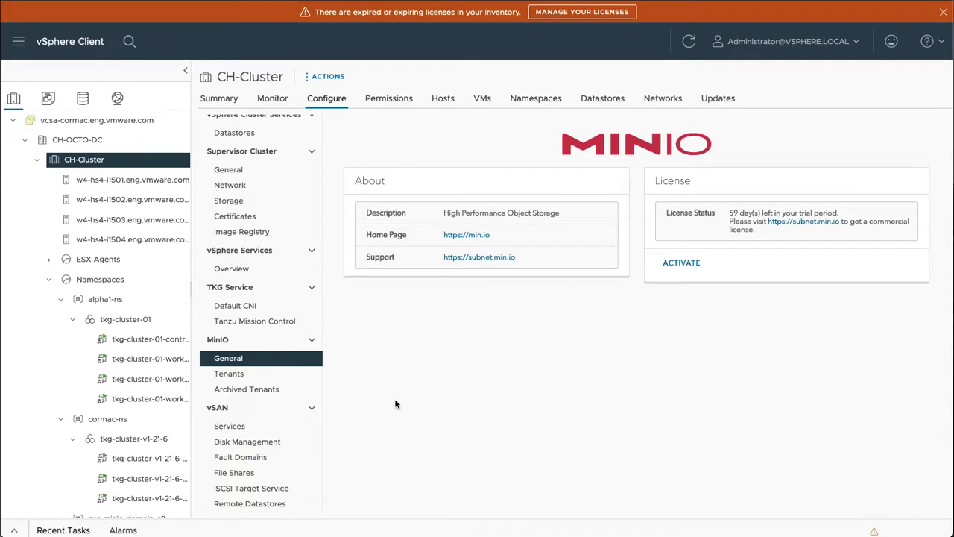
mouse_move(260, 372)
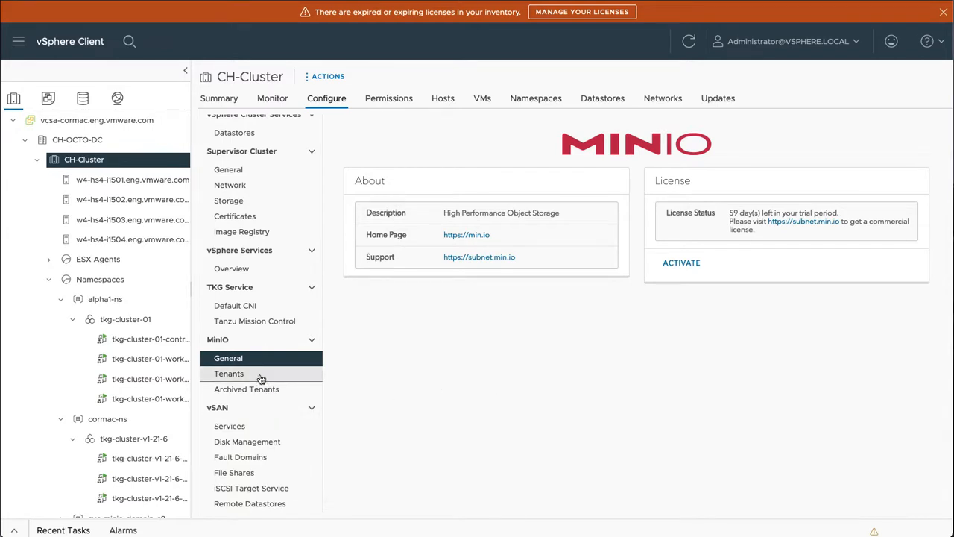
List the MinIO tenants and start adding a new tenant
click(689, 41)
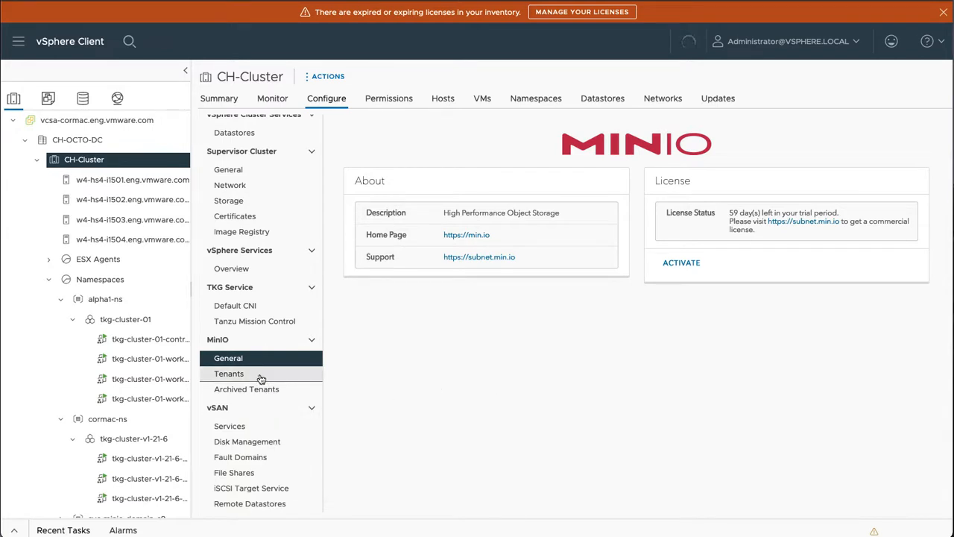
click(230, 373)
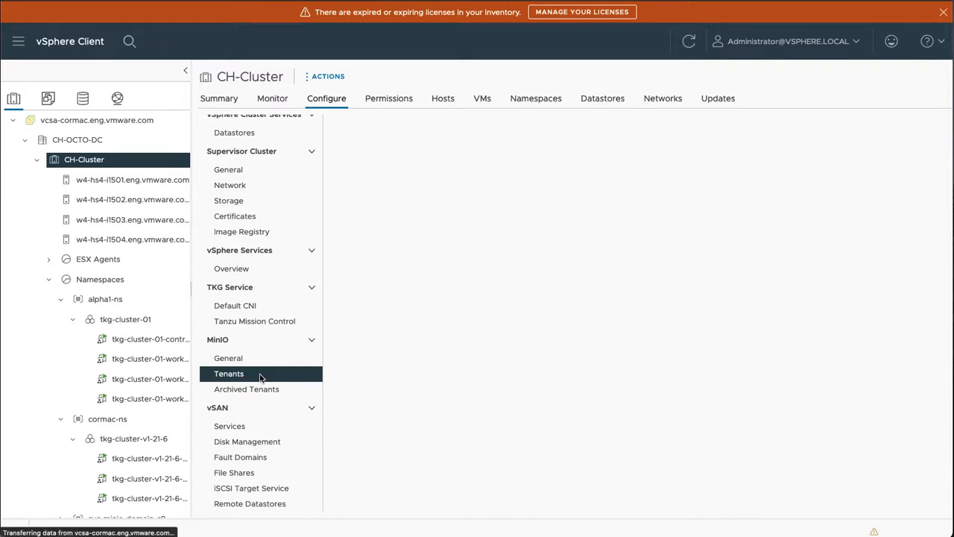
click(230, 373)
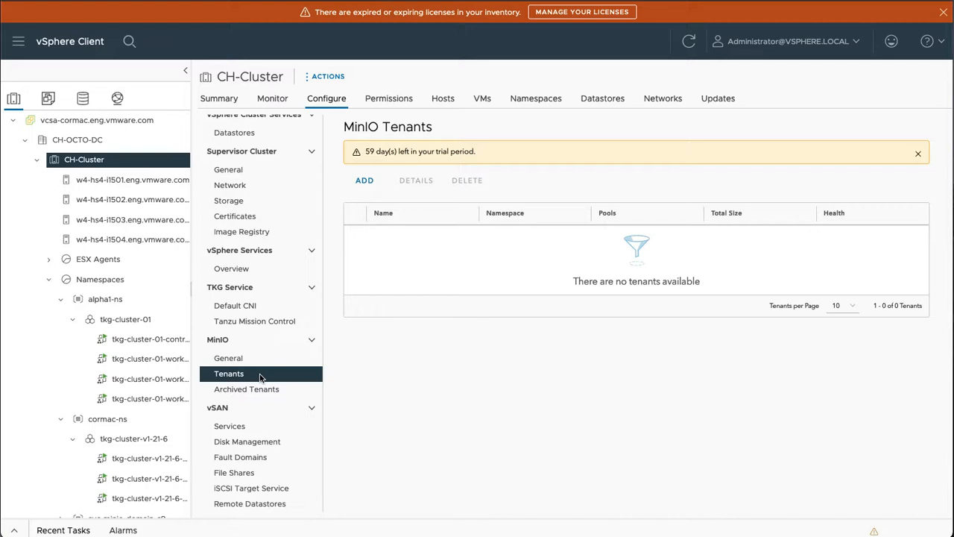
mouse_move(381, 230)
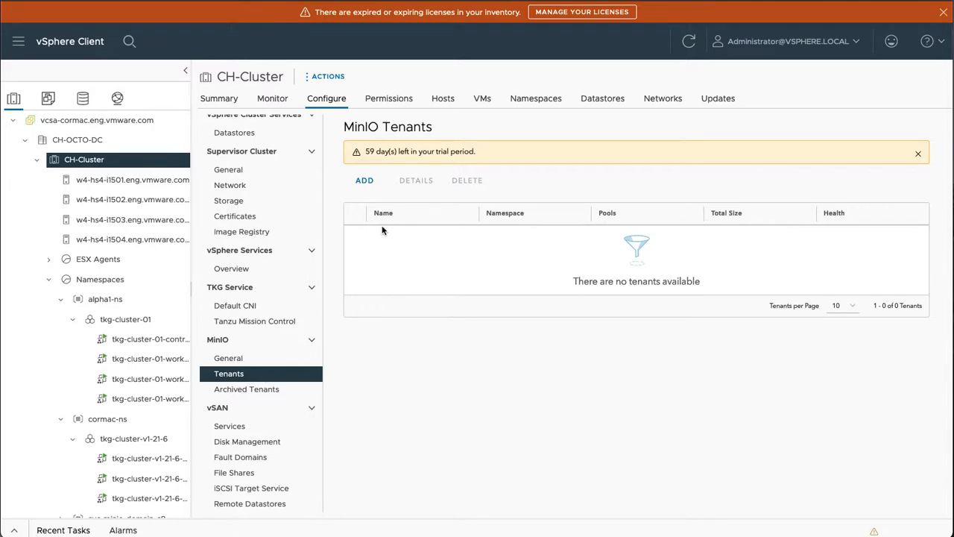
click(364, 179)
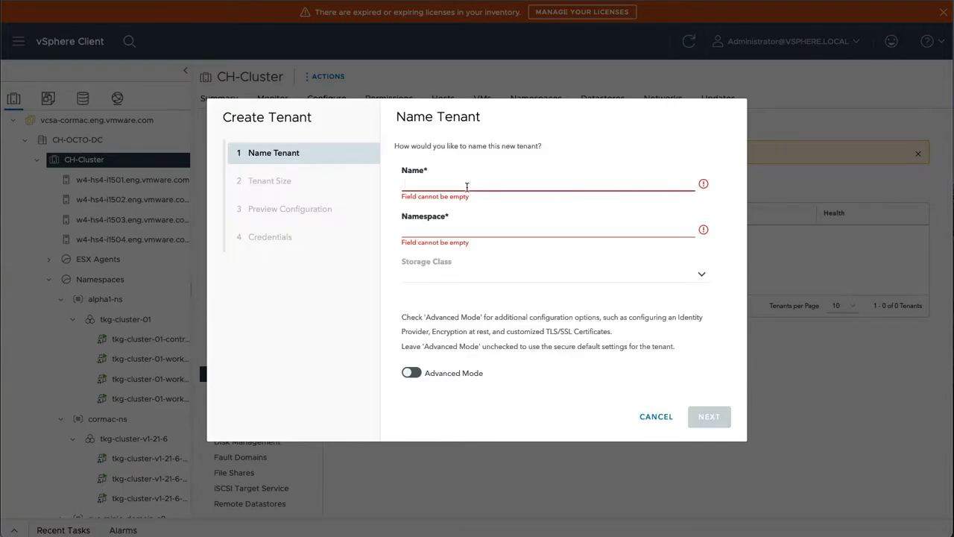
Name the tenant cormac-s3 in namespace cormac-ns and choose its storage class
text(cormac-s3)
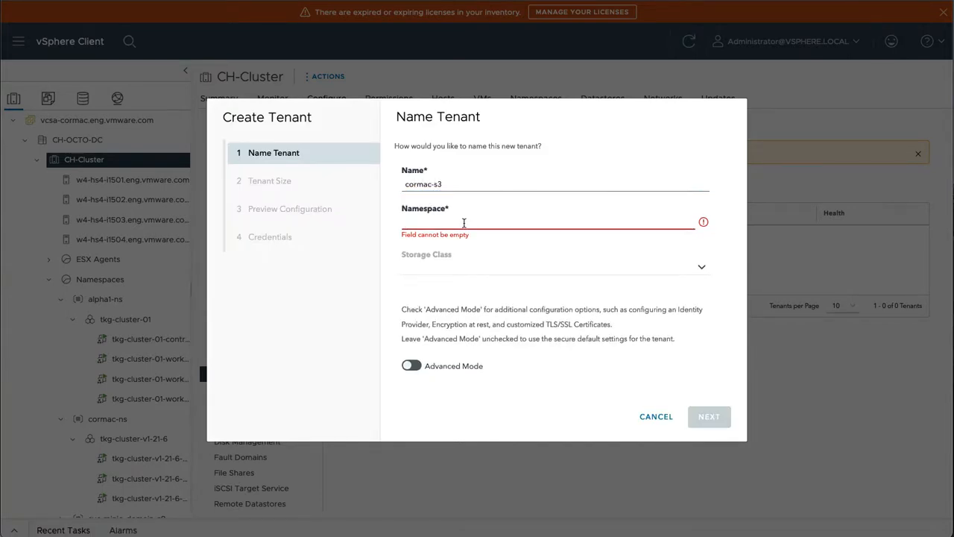
text(cormac-ns)
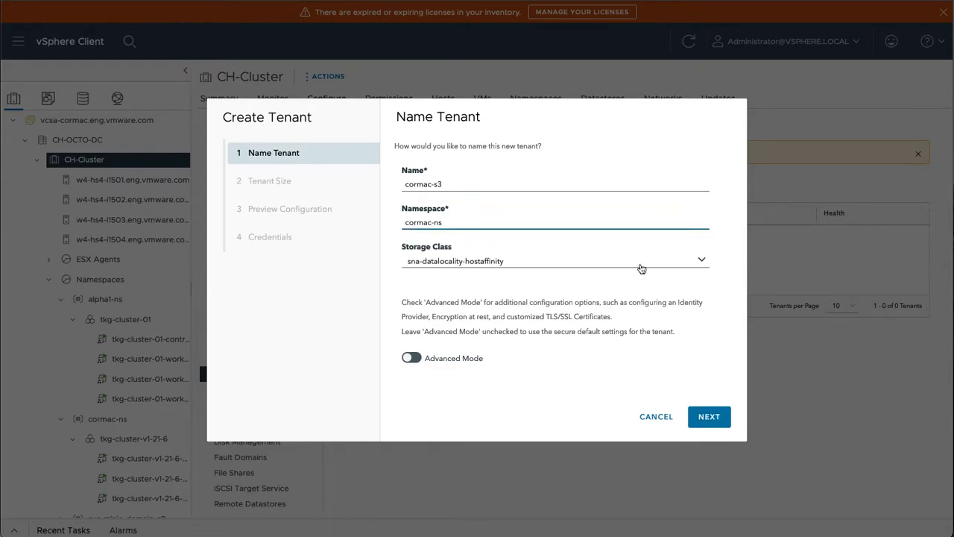
click(701, 260)
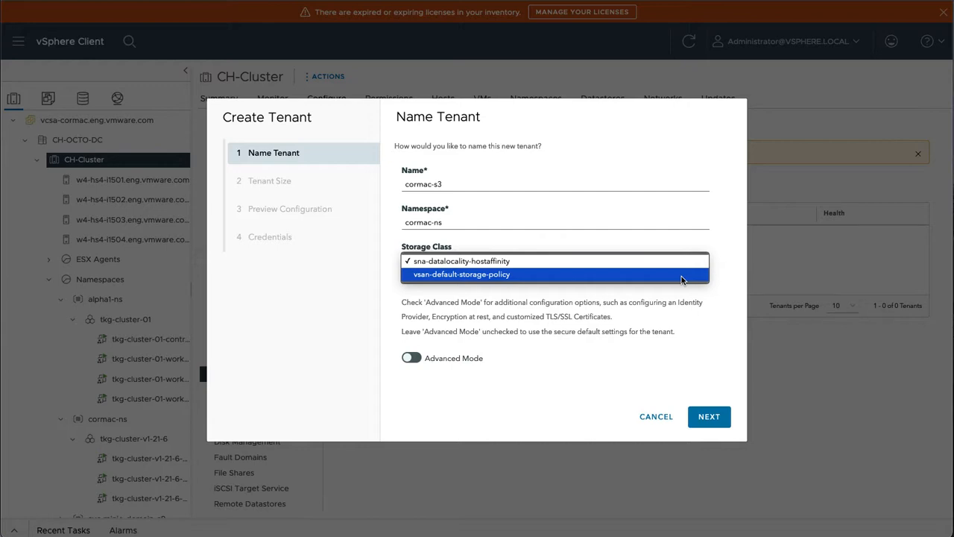
mouse_move(641, 261)
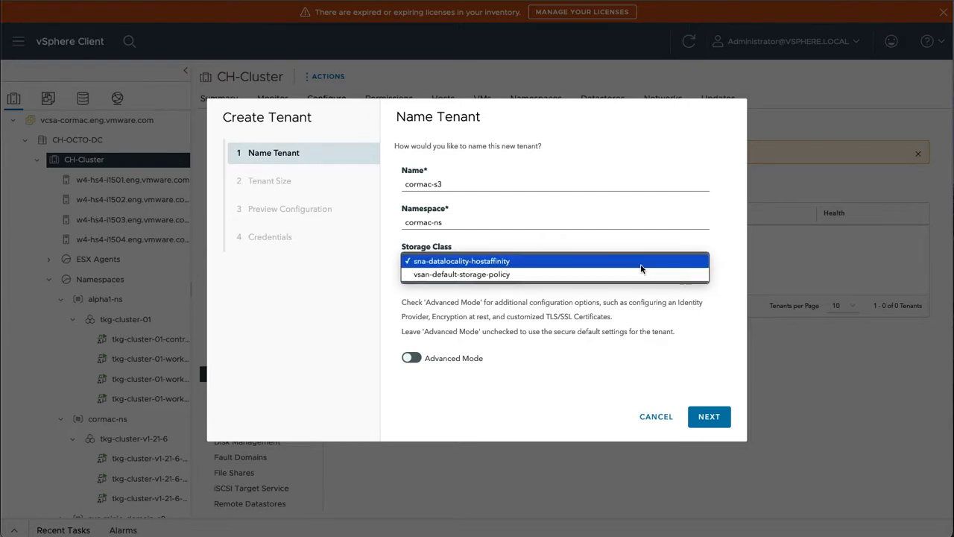
mouse_move(623, 266)
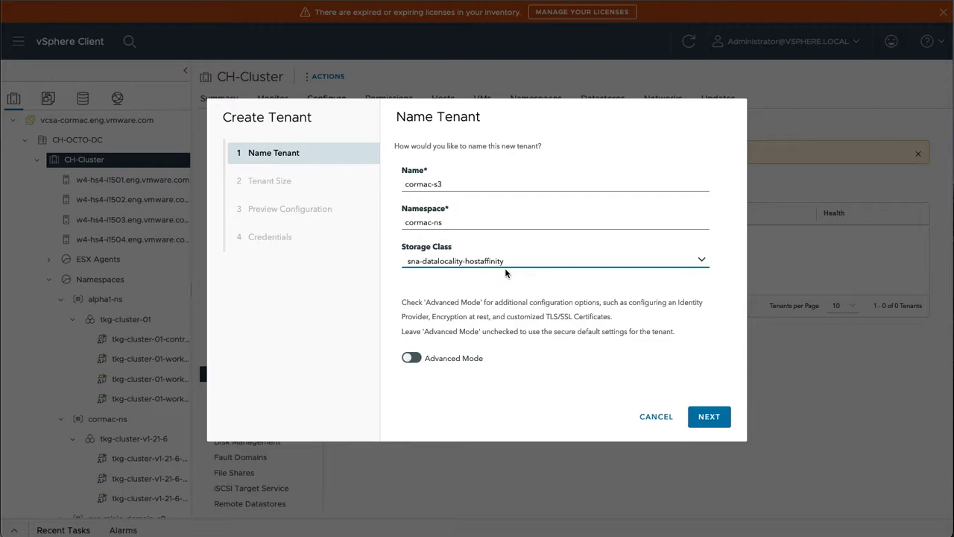
mouse_move(513, 286)
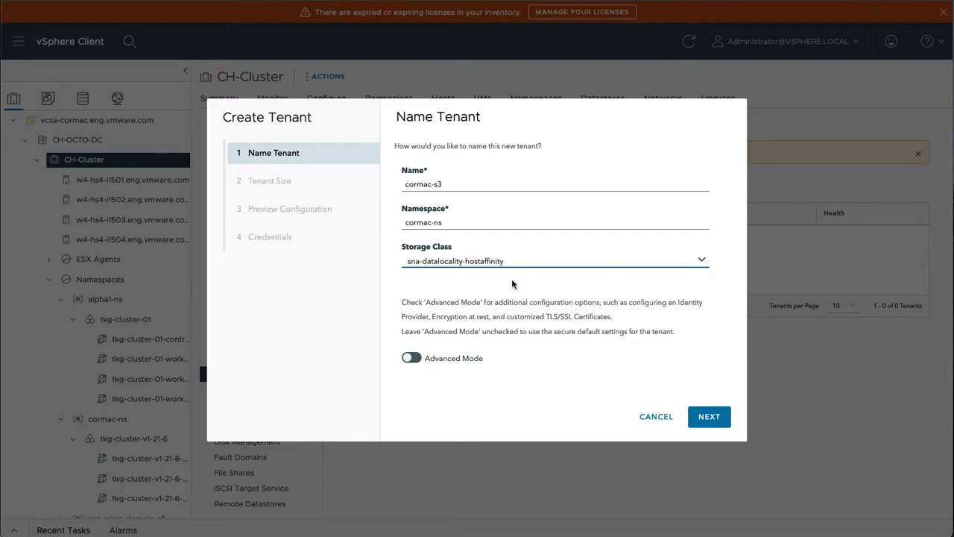
mouse_move(450, 276)
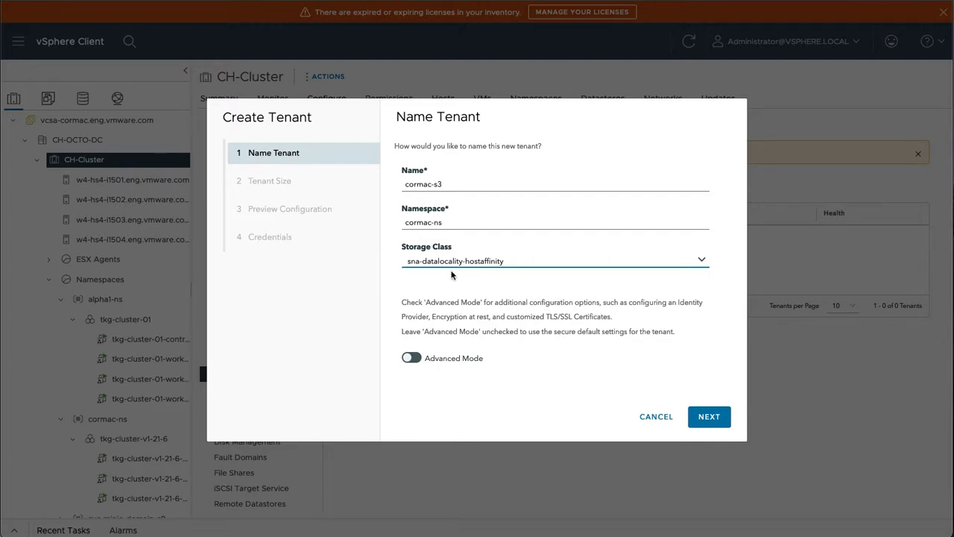
mouse_move(648, 393)
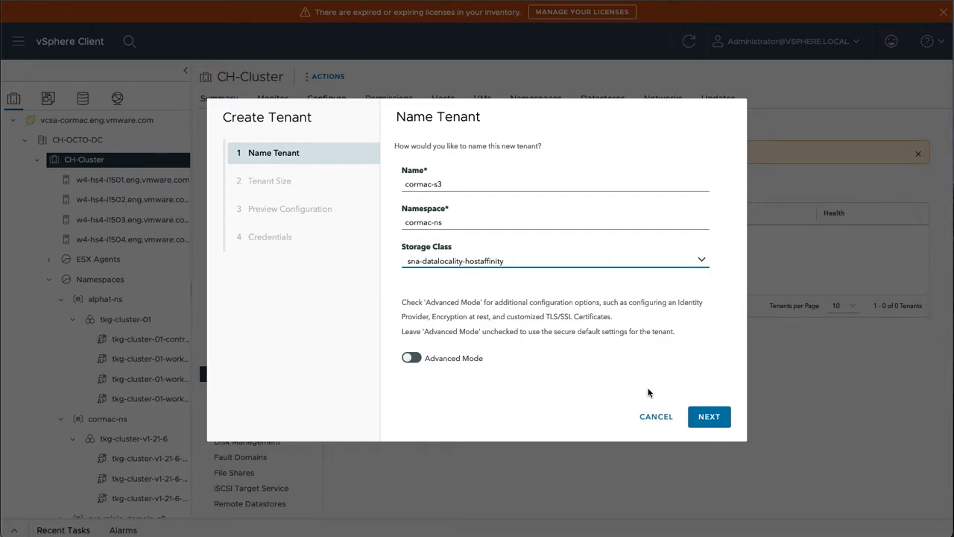
mouse_move(418, 269)
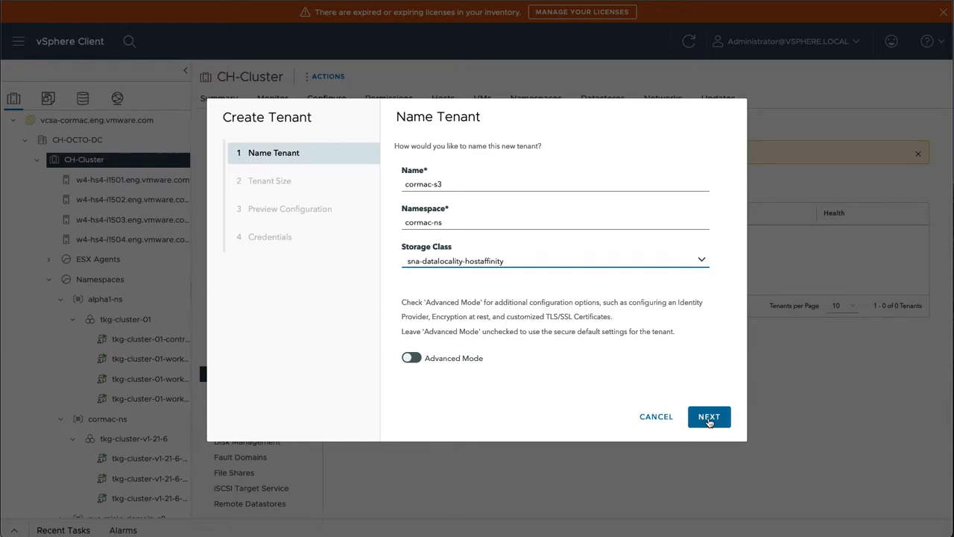
Advance through Tenant Size to the Preview Configuration showing cormac-s3, cormac-ns, 100 Gi total
click(708, 416)
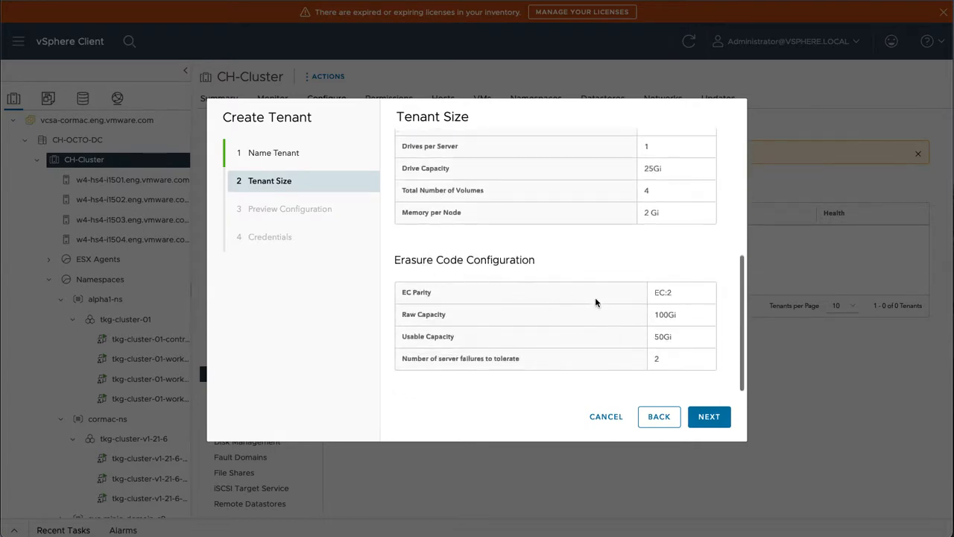
mouse_move(518, 330)
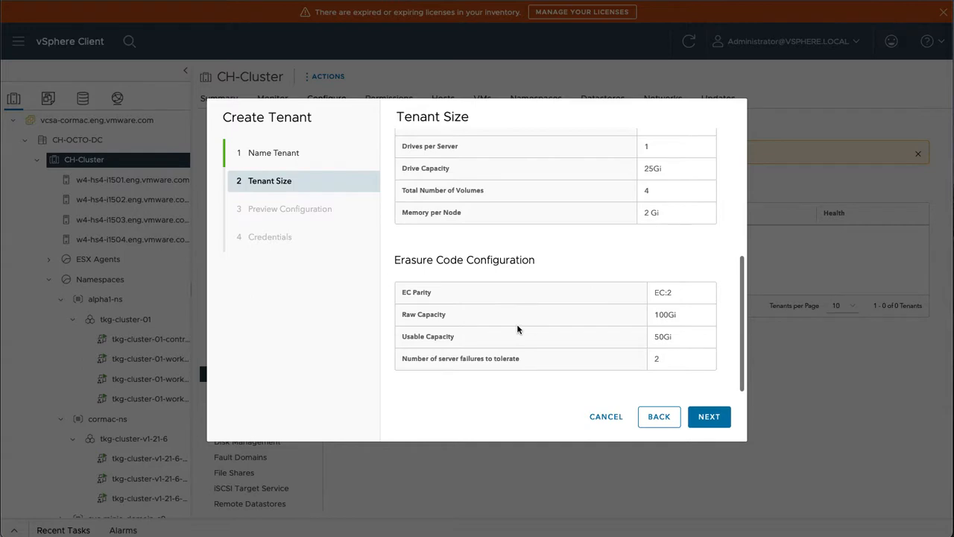
mouse_move(710, 415)
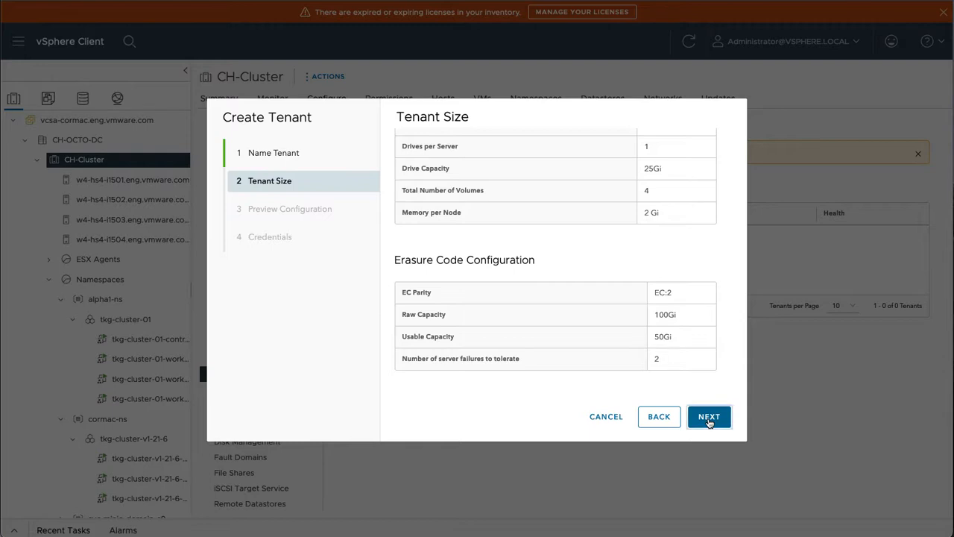
click(708, 416)
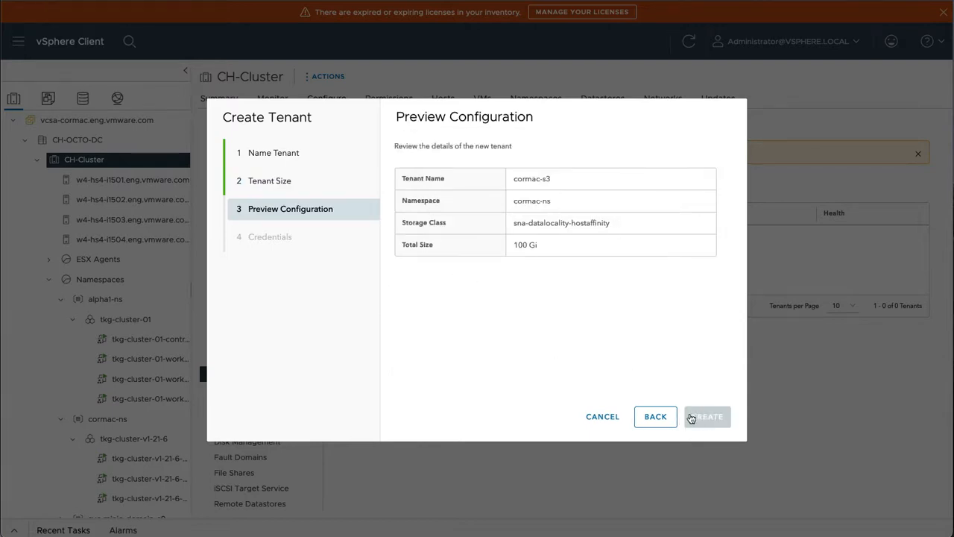
Create the cormac-s3 tenant, download its access credentials, and finish back to the tenant list
click(707, 416)
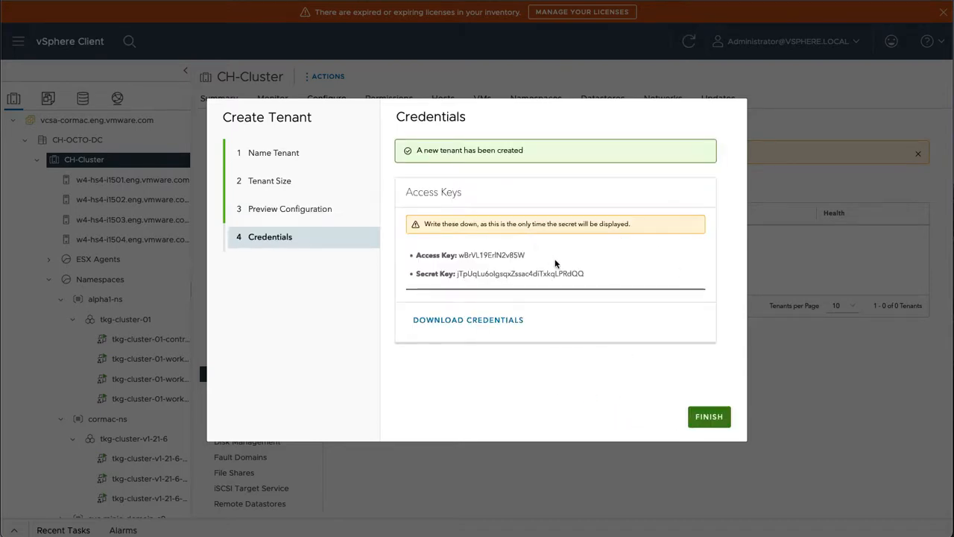
click(468, 319)
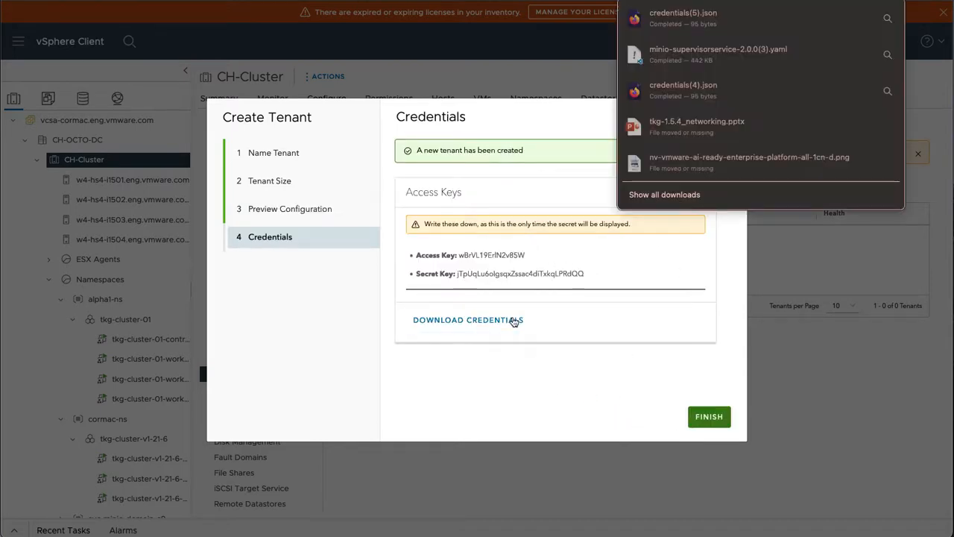
mouse_move(589, 331)
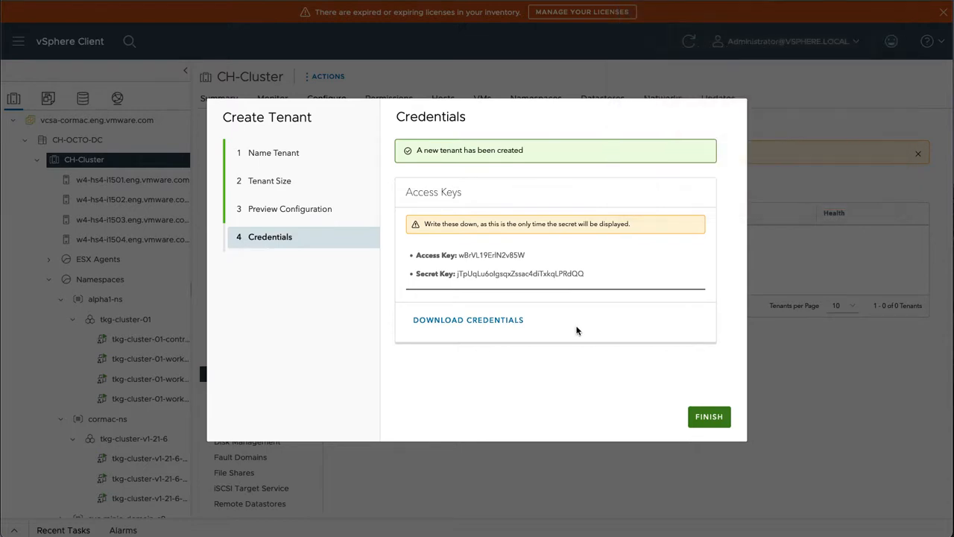
mouse_move(597, 337)
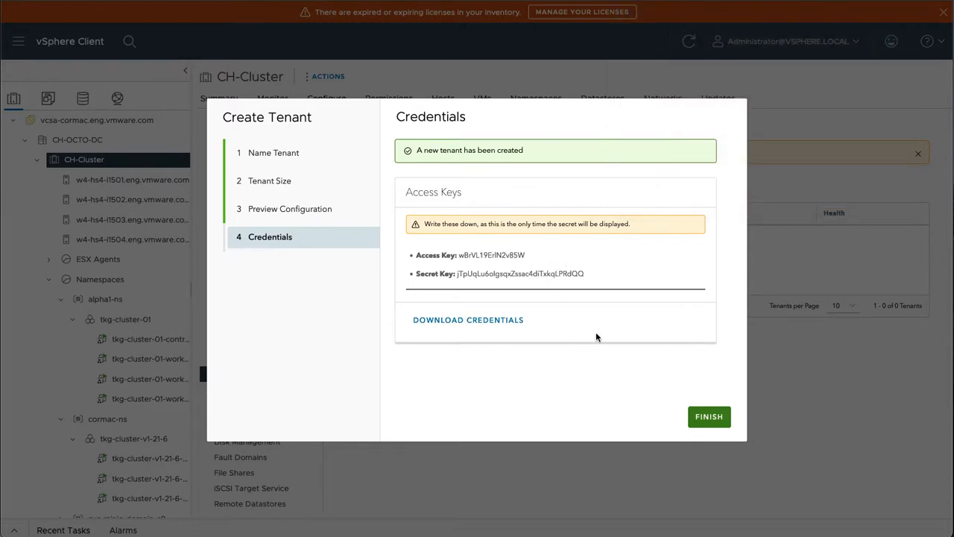
mouse_move(585, 265)
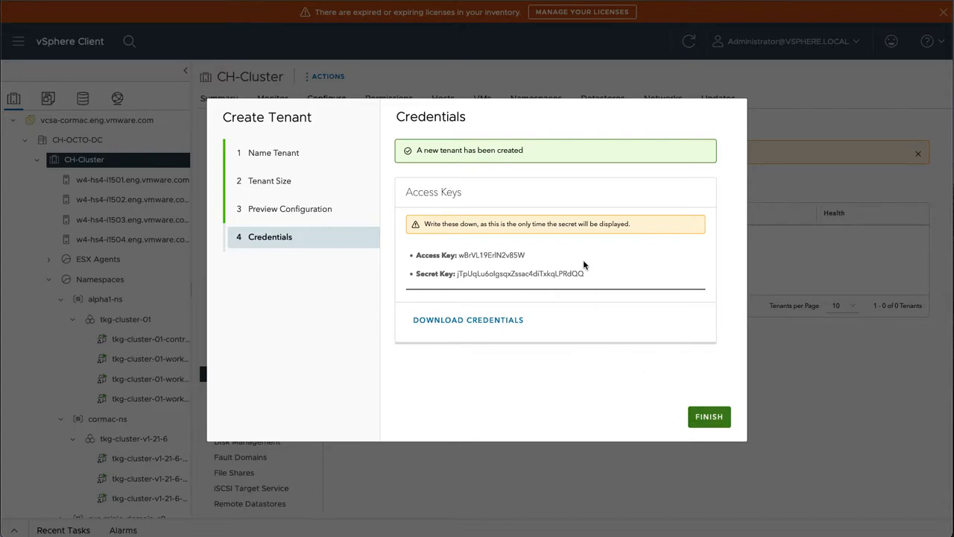
click(709, 416)
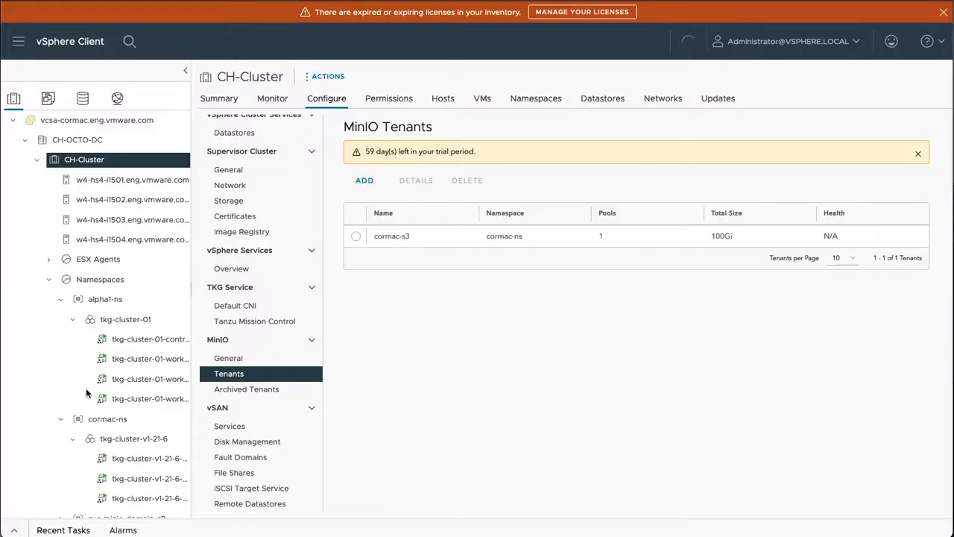
scroll(down, 3)
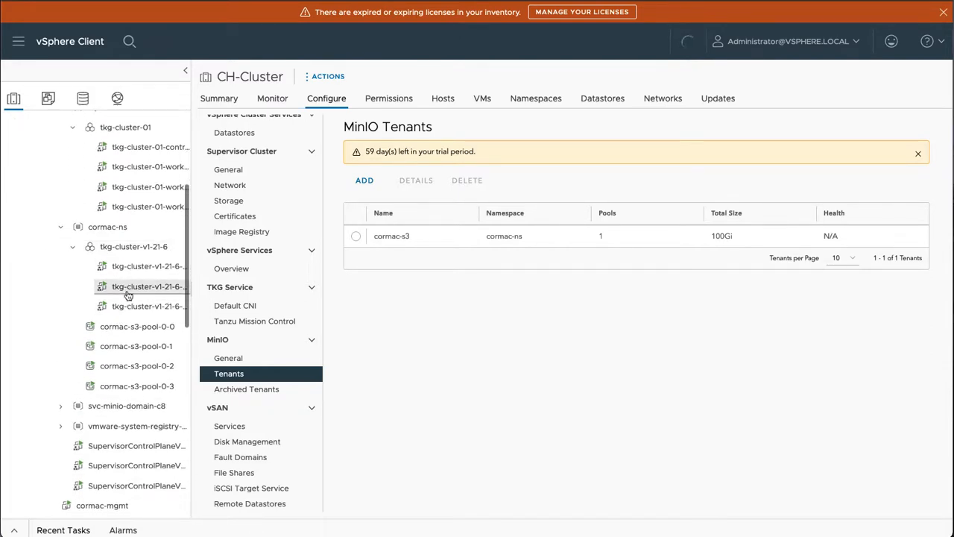
mouse_move(137, 325)
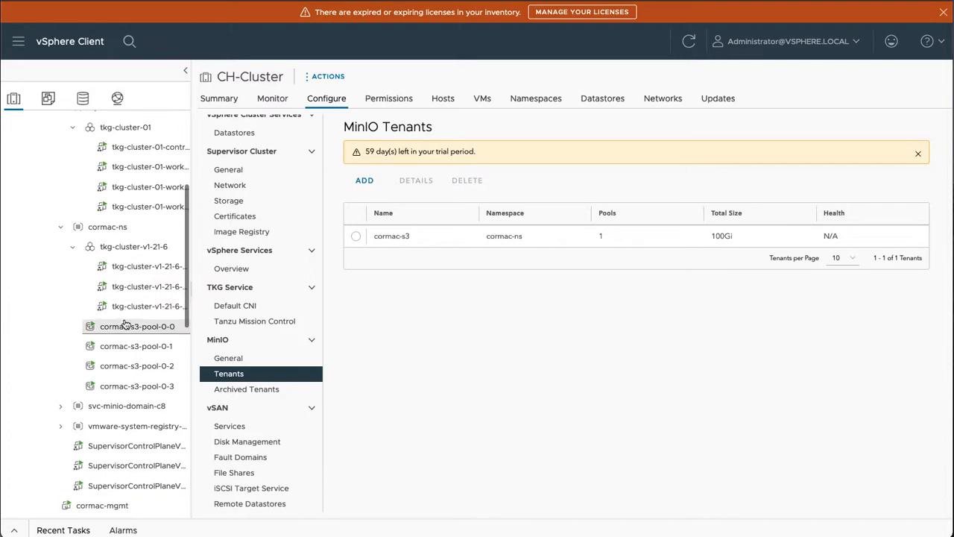
click(137, 384)
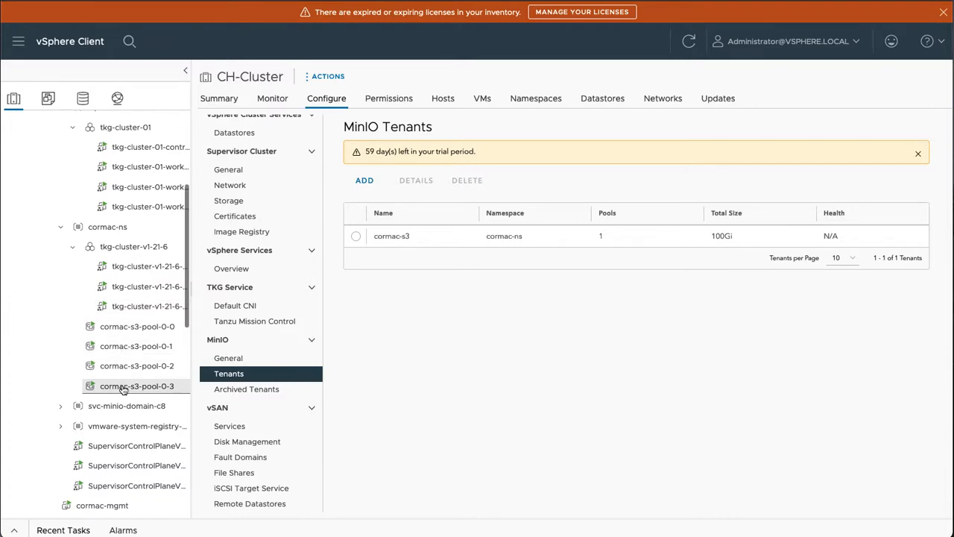
mouse_move(137, 326)
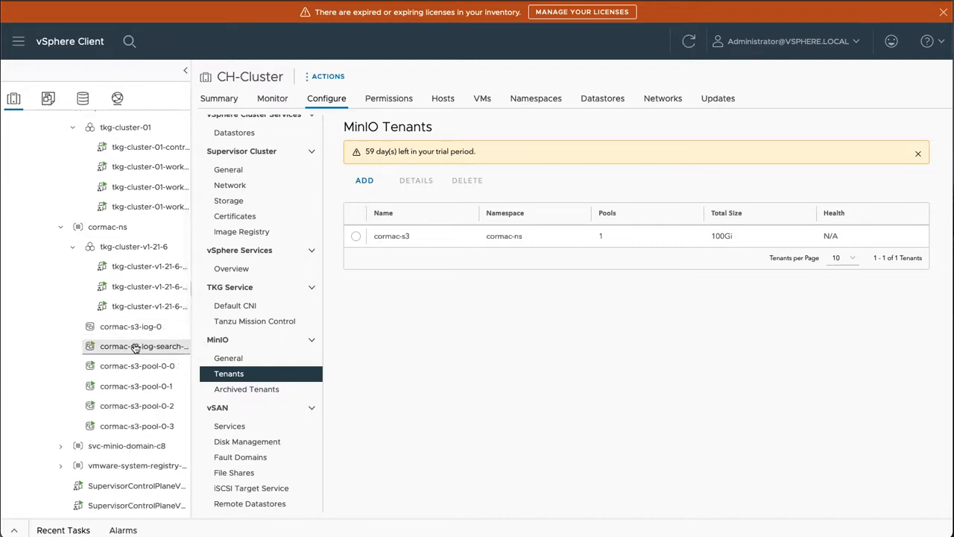
mouse_move(143, 346)
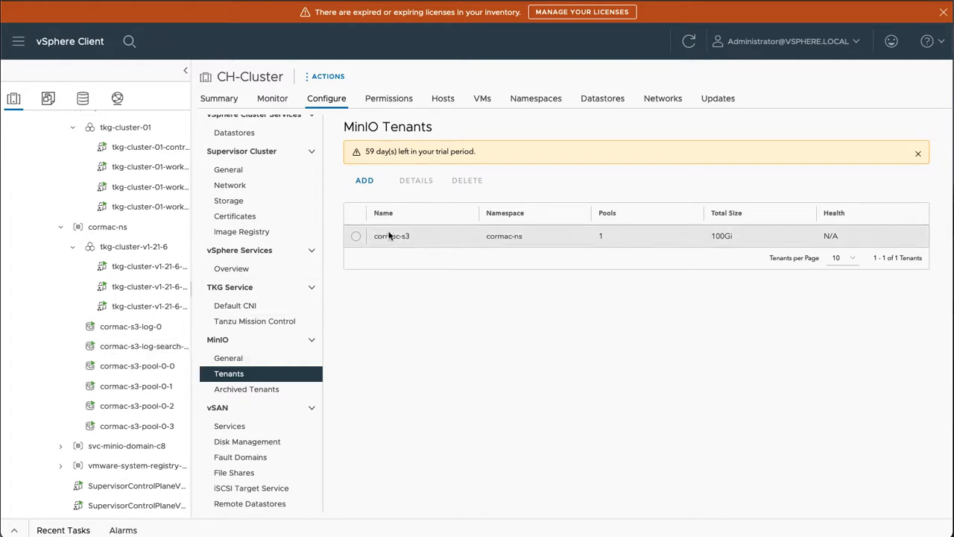
View cormac-s3's details, check its four running server instances under Health, and return to Details
click(354, 235)
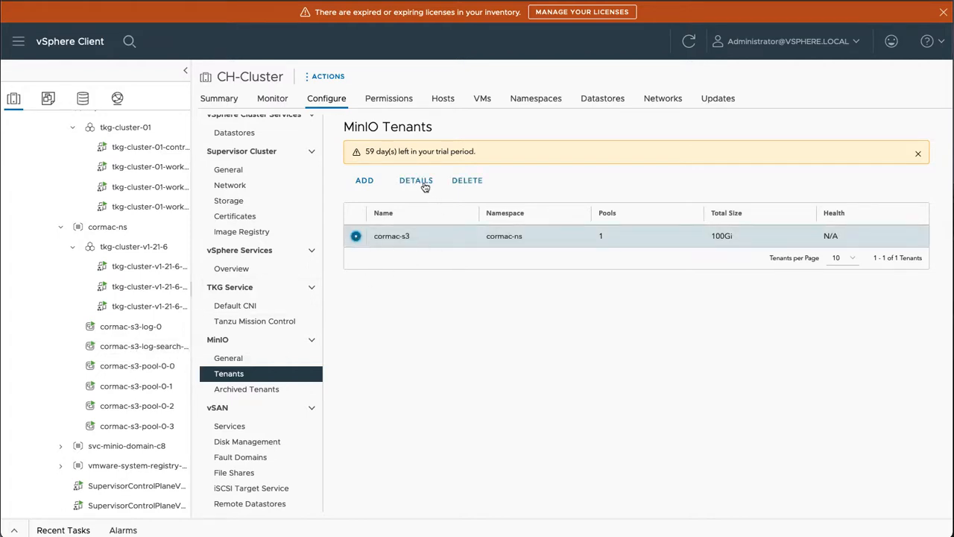
click(416, 179)
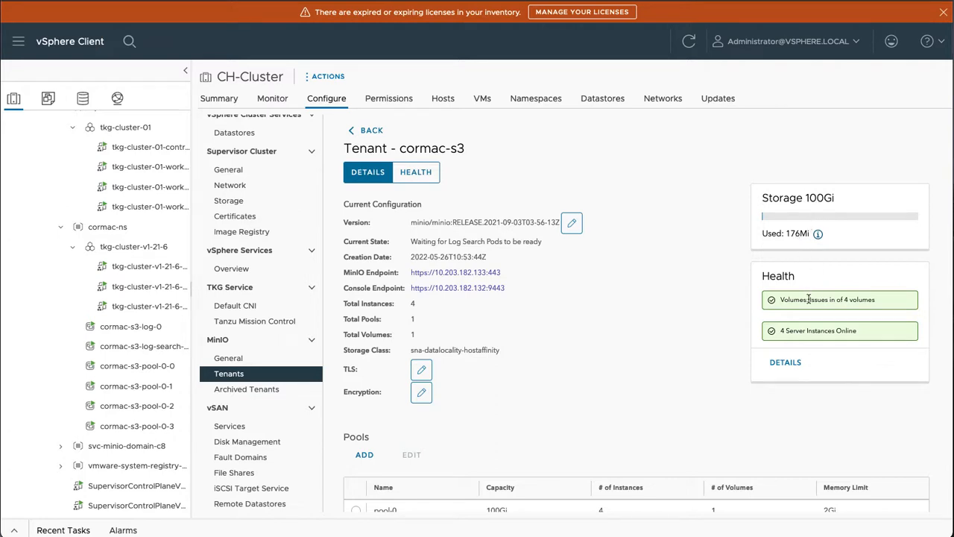
mouse_move(798, 358)
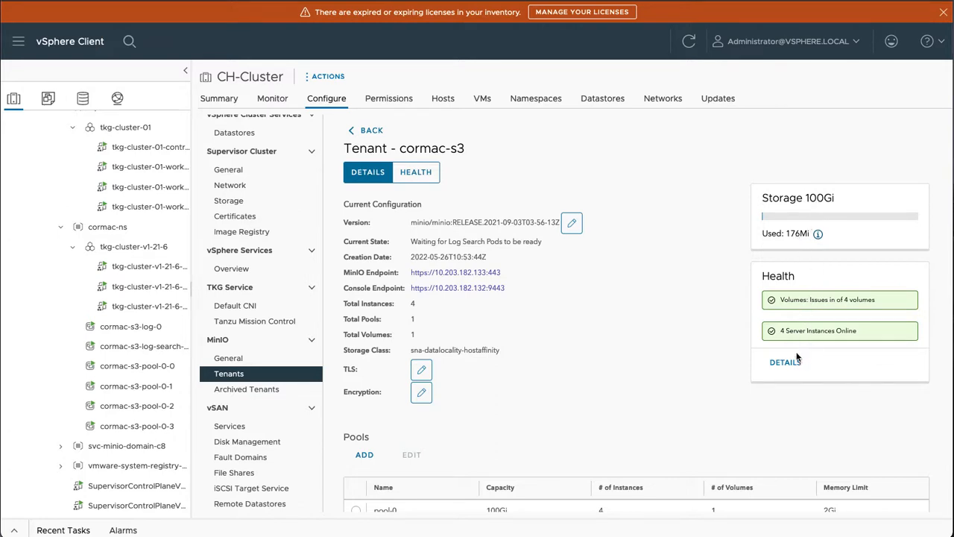
mouse_move(416, 172)
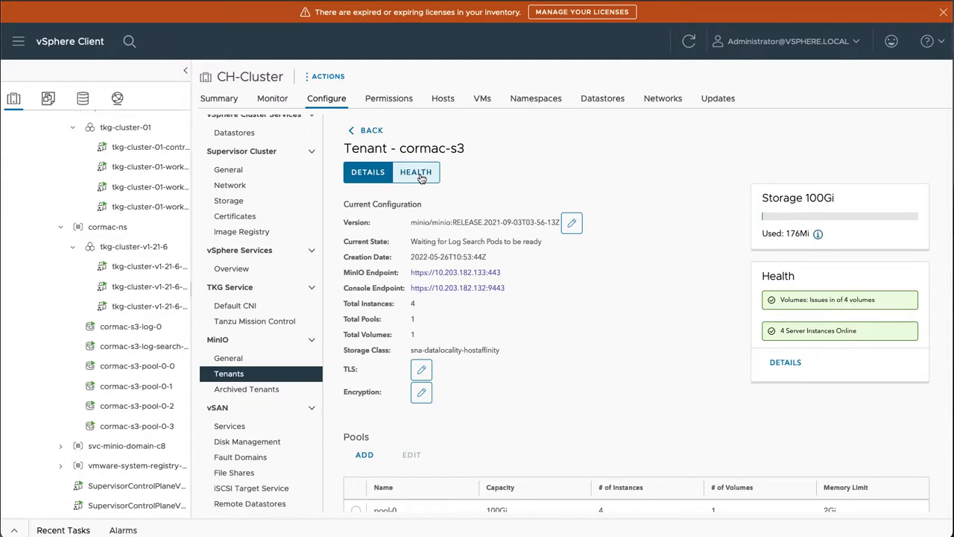
click(416, 171)
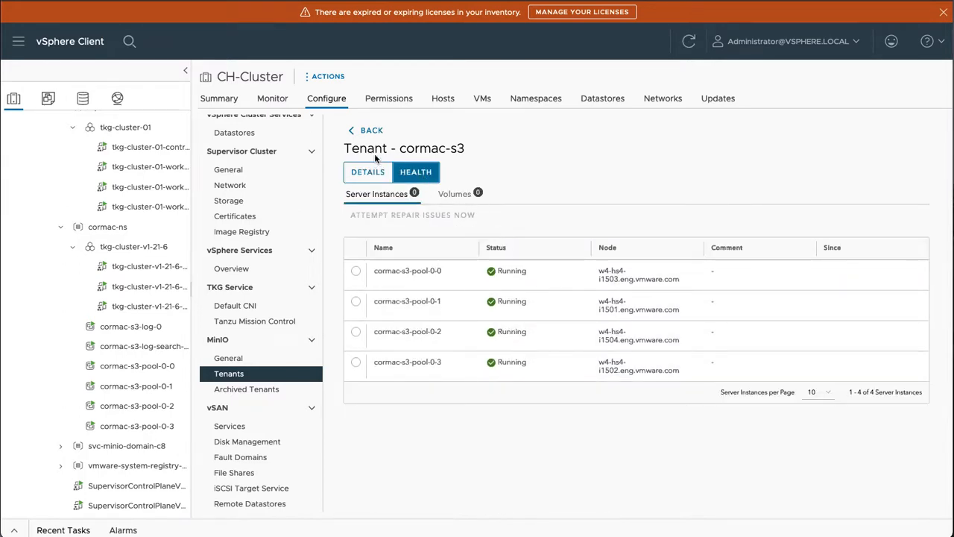
click(366, 172)
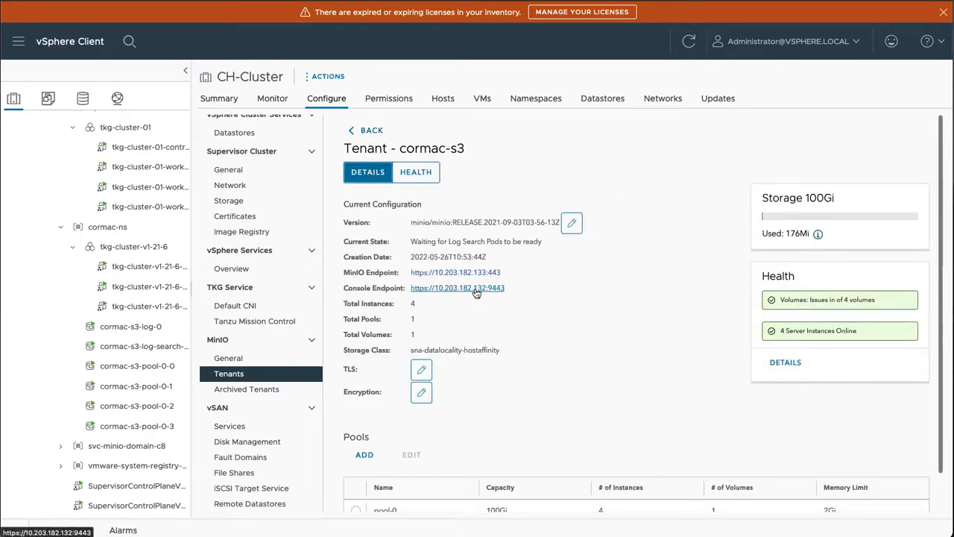
Load the tenant's console endpoint in Firefox, accepting the self-signed certificate risk to reach MinIO Console
click(456, 288)
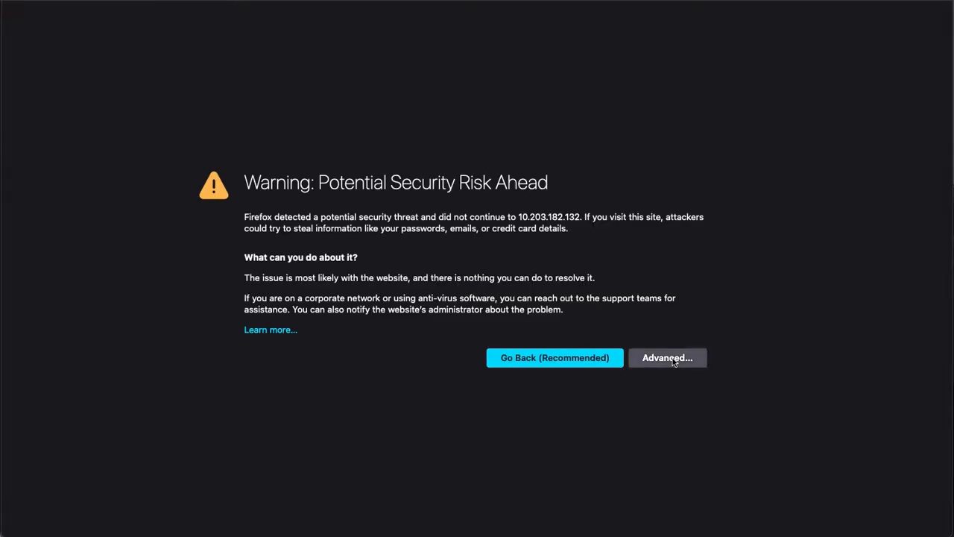
click(668, 358)
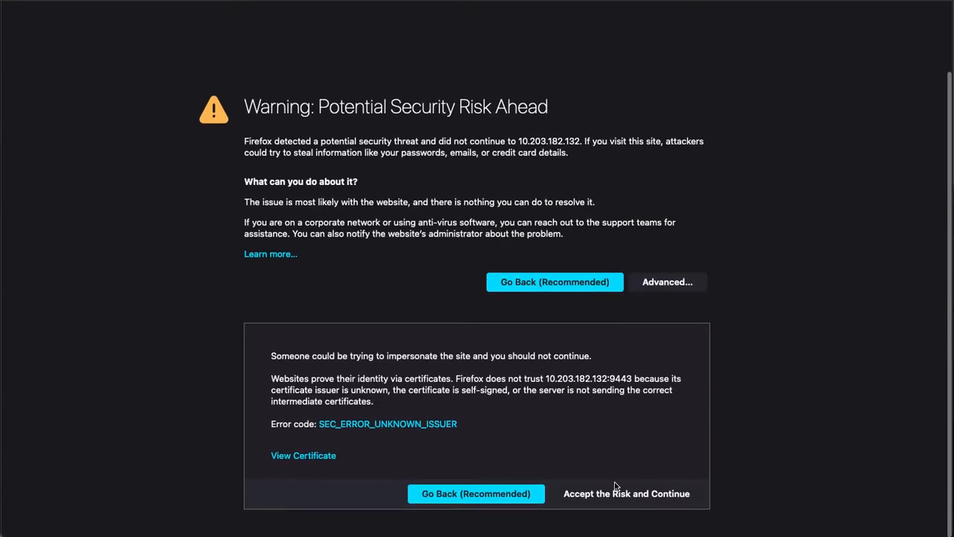
click(626, 493)
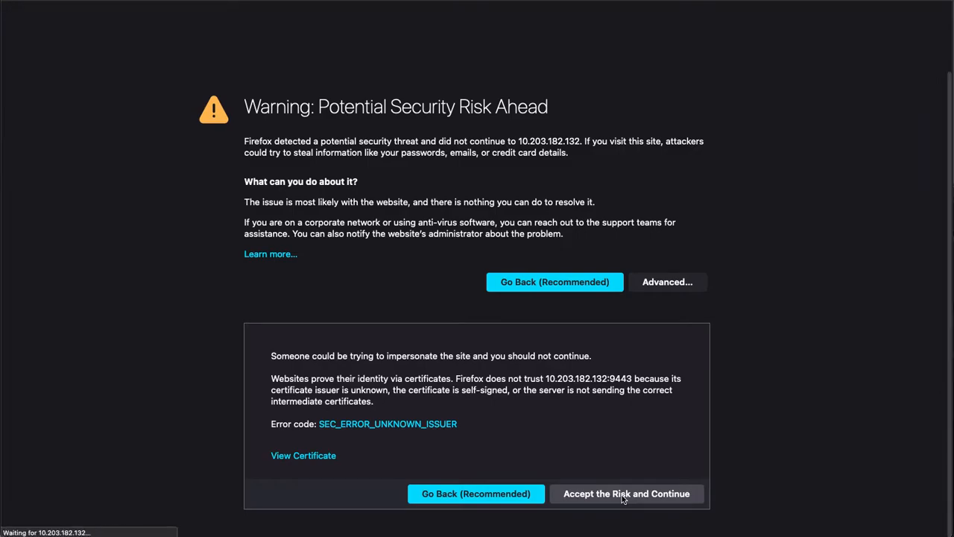
click(626, 493)
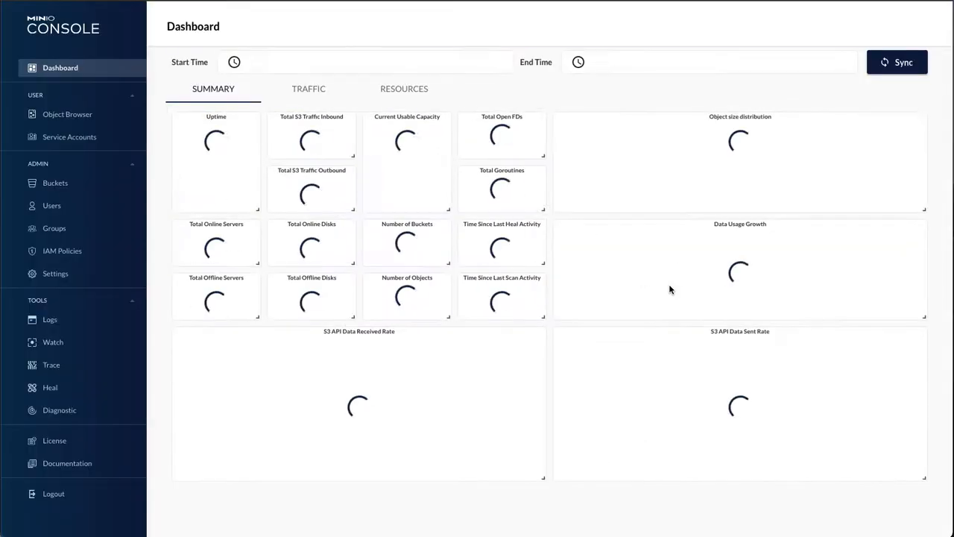